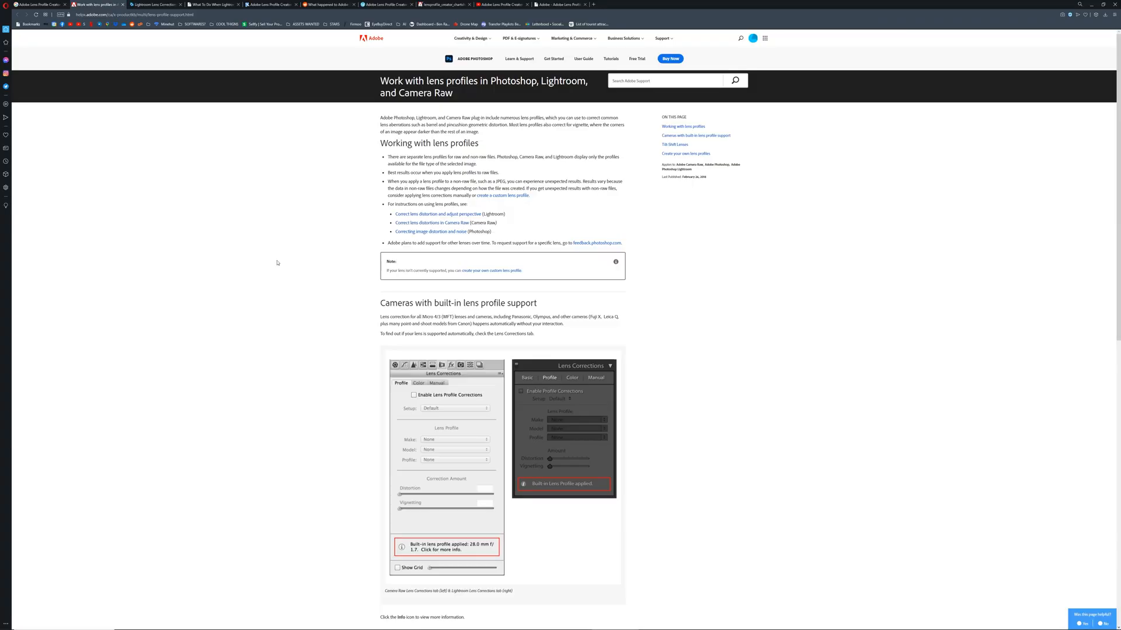
- Download the Windows Adobe Lens Profile Creator 1.0.4 zip from Adobe's downloads page
{"action": "scroll", "scroll_direction": "down", "scroll_amount": 3}
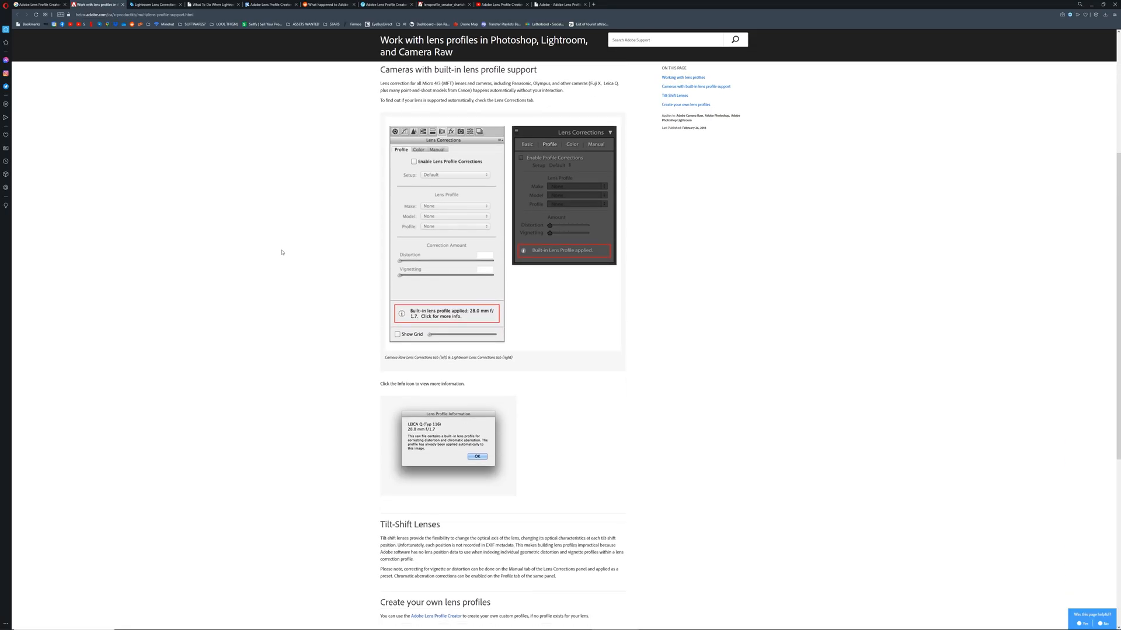
{"action": "scroll", "scroll_direction": "down", "scroll_amount": 3}
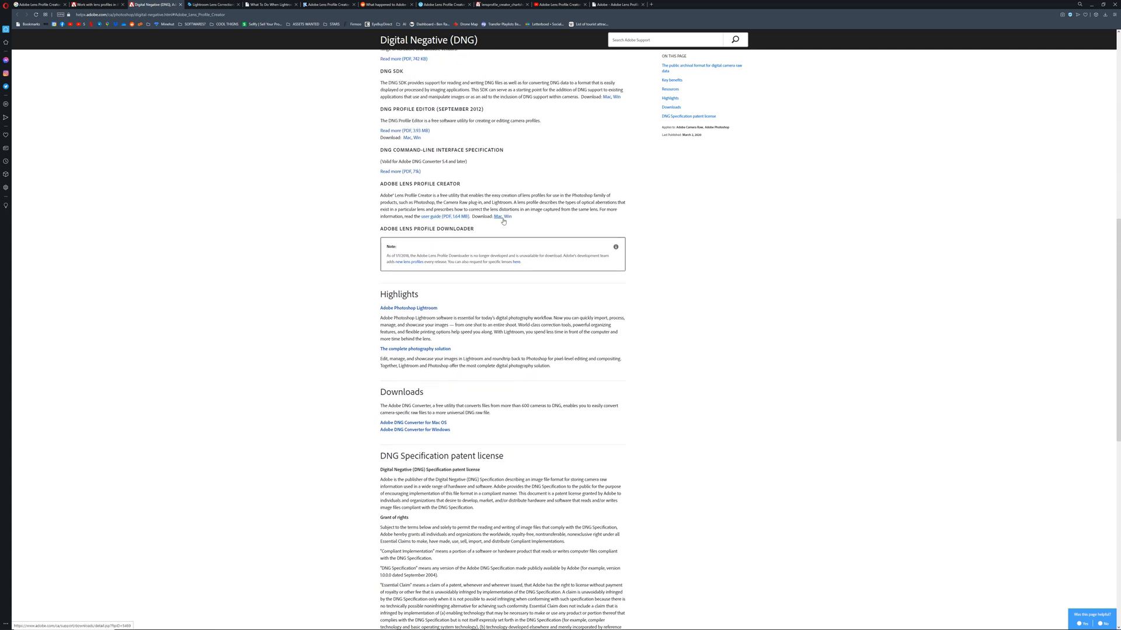
{"action": "left_click_drag", "start_coordinate": [381, 184], "coordinate": [460, 195]}
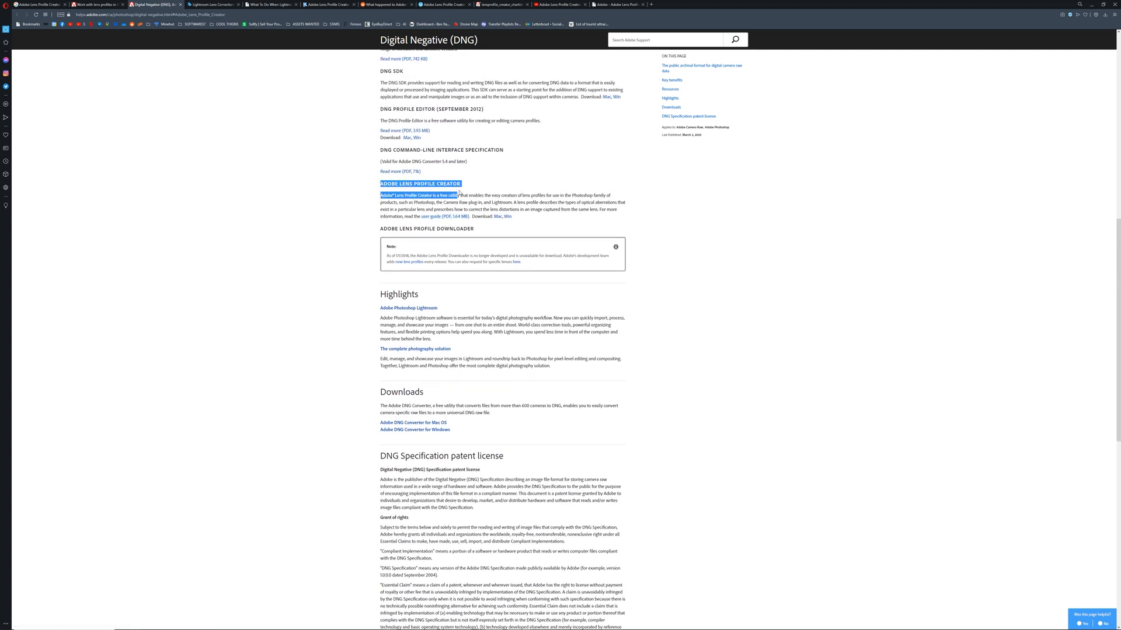
{"action": "left_click", "coordinate": [517, 221]}
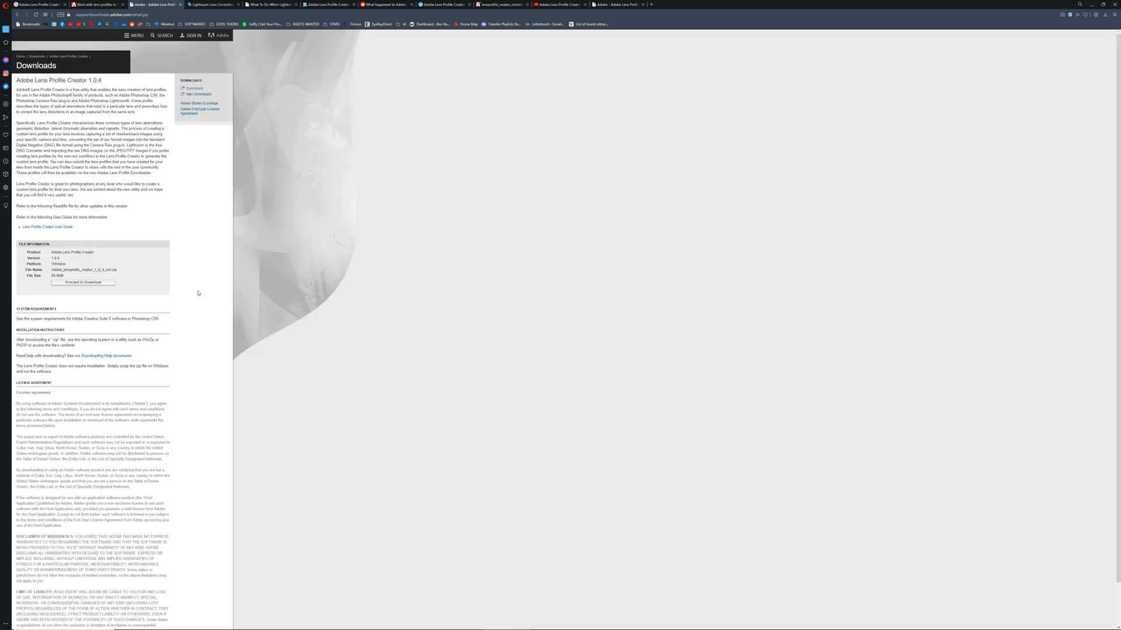
{"action": "left_click", "coordinate": [83, 283]}
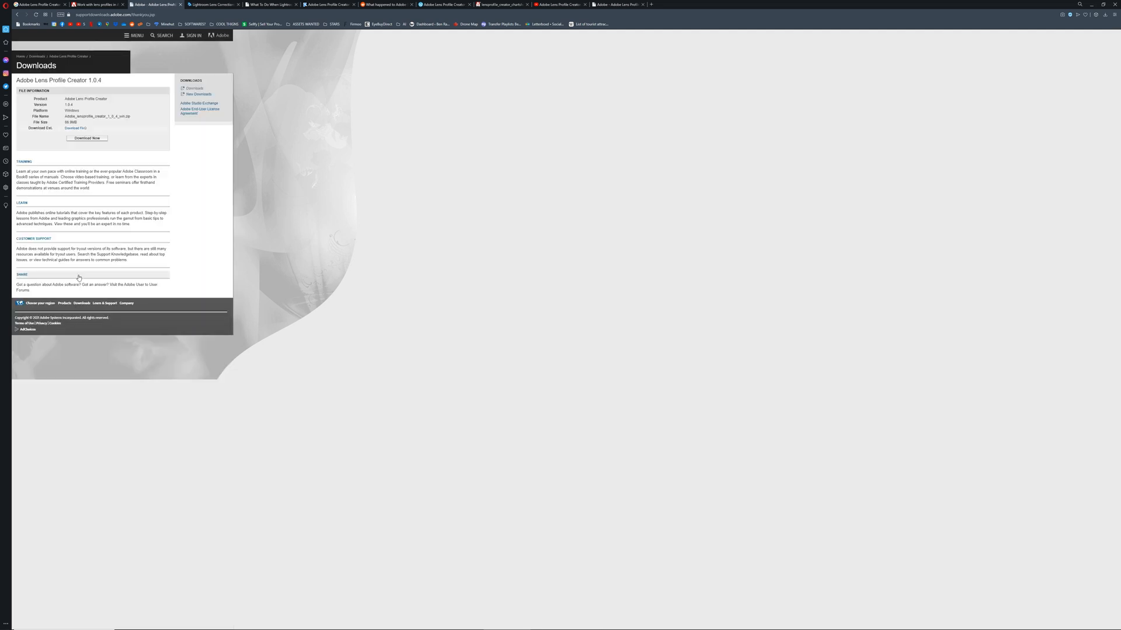
{"action": "left_click", "coordinate": [87, 138]}
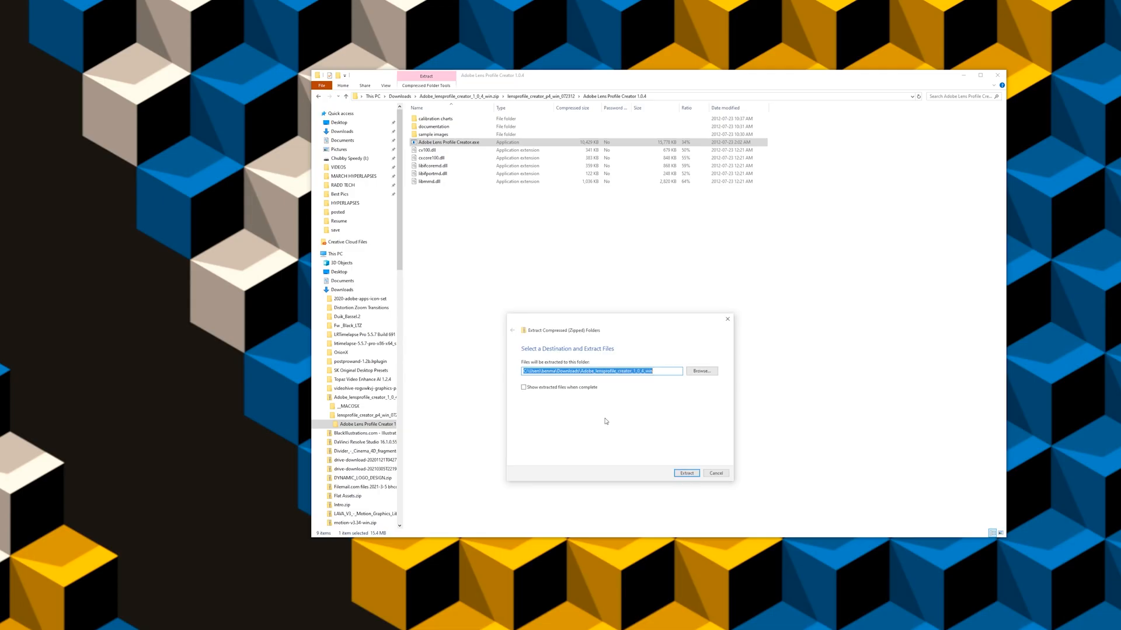
- Dismiss the extraction prompt and open the zip's Adobe Lens Profile Creator 1.0.4 folder
{"action": "left_click", "coordinate": [686, 473]}
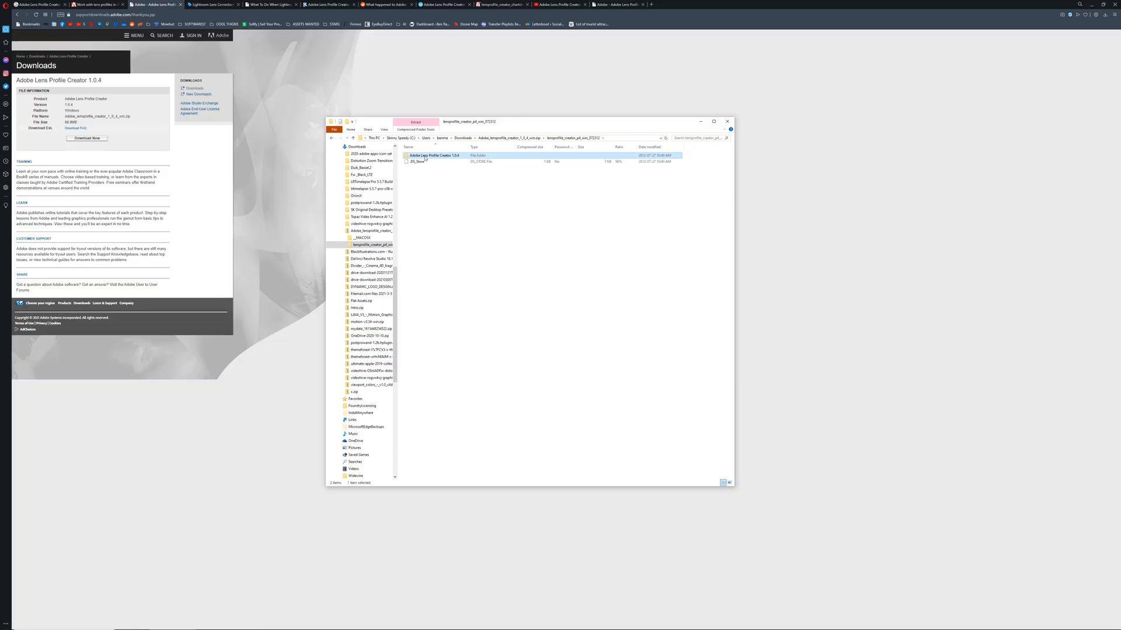
{"action": "double_click", "coordinate": [435, 154]}
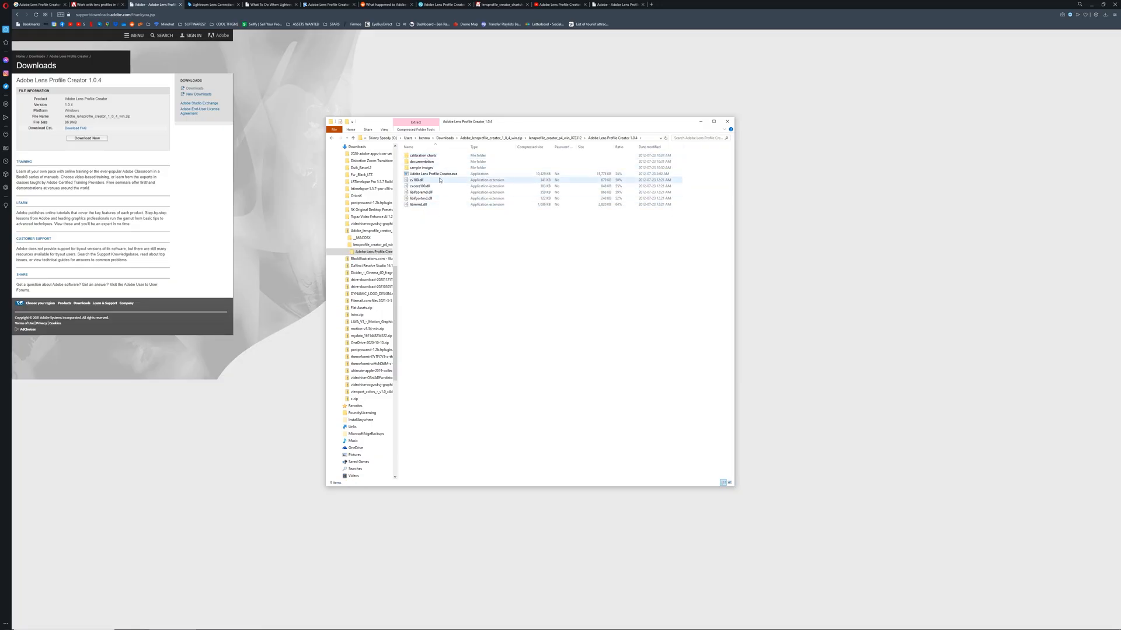
{"action": "left_click", "coordinate": [440, 174]}
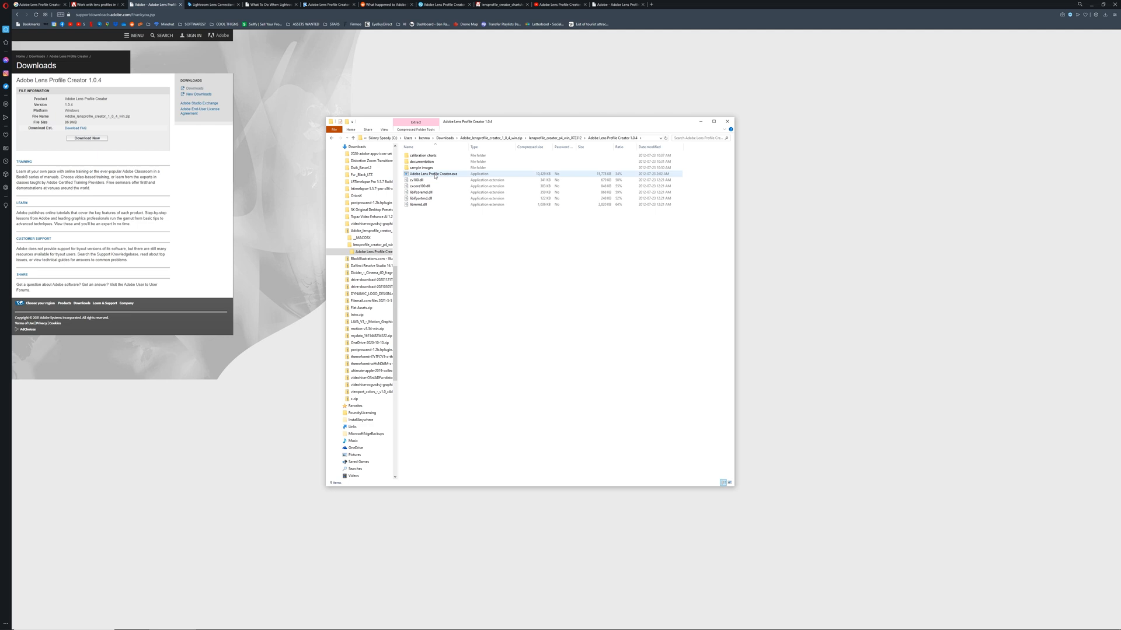
{"action": "left_click", "coordinate": [423, 155]}
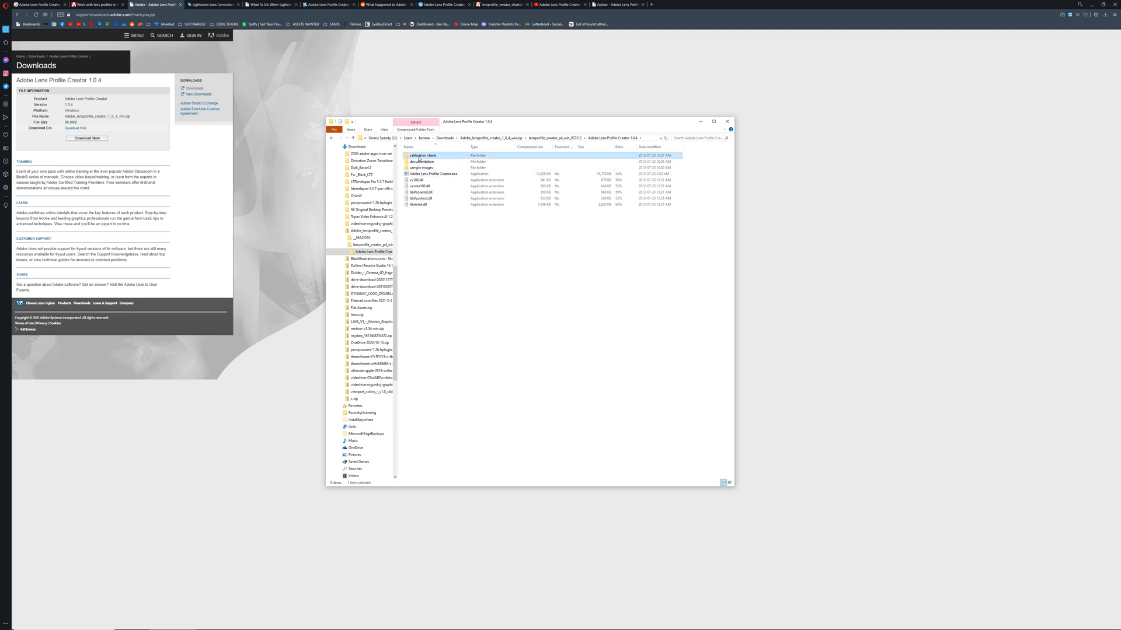
- Open calibration charts and select the Landscape ANSI_C 36 Pts, 29x41 PDF
{"action": "double_click", "coordinate": [424, 155]}
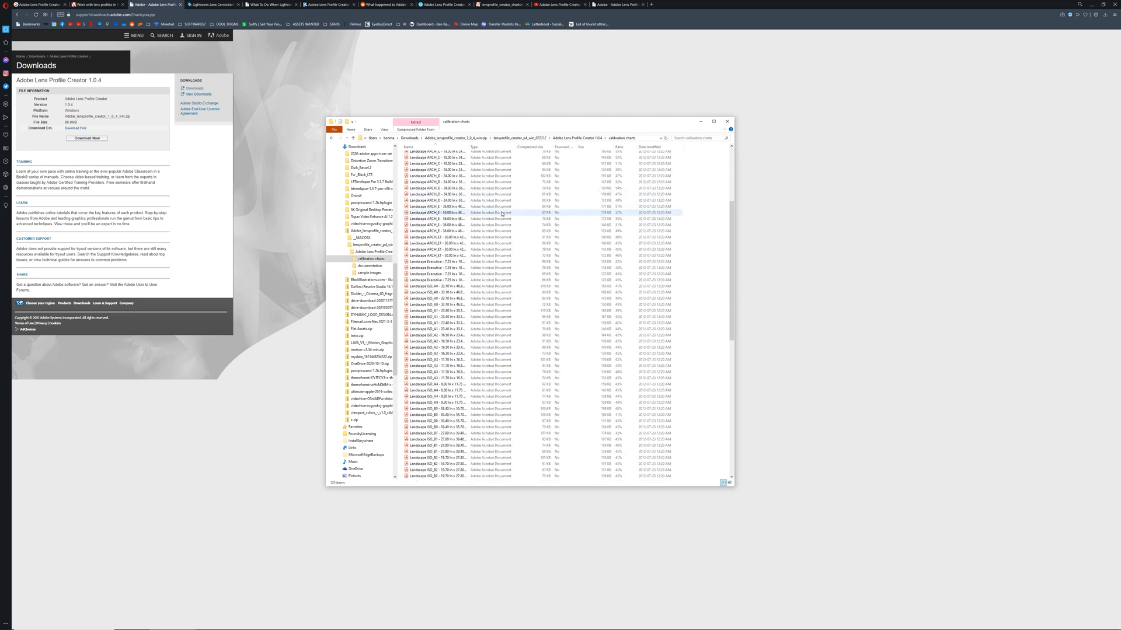
{"action": "scroll", "scroll_direction": "down", "scroll_amount": 3}
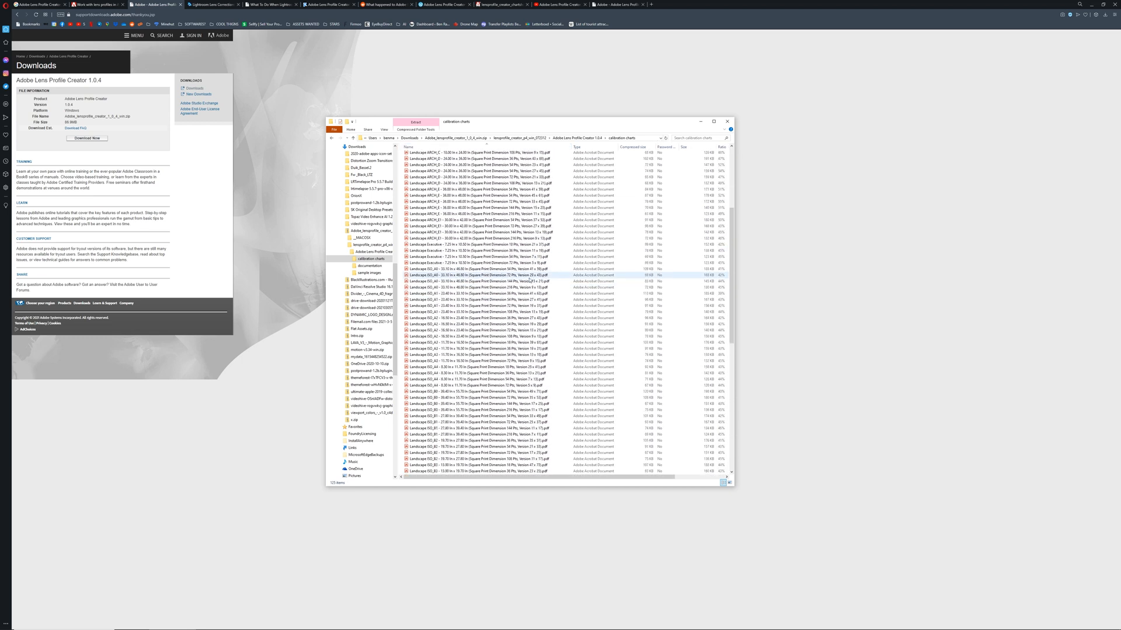
{"action": "scroll", "scroll_direction": "down", "scroll_amount": 3}
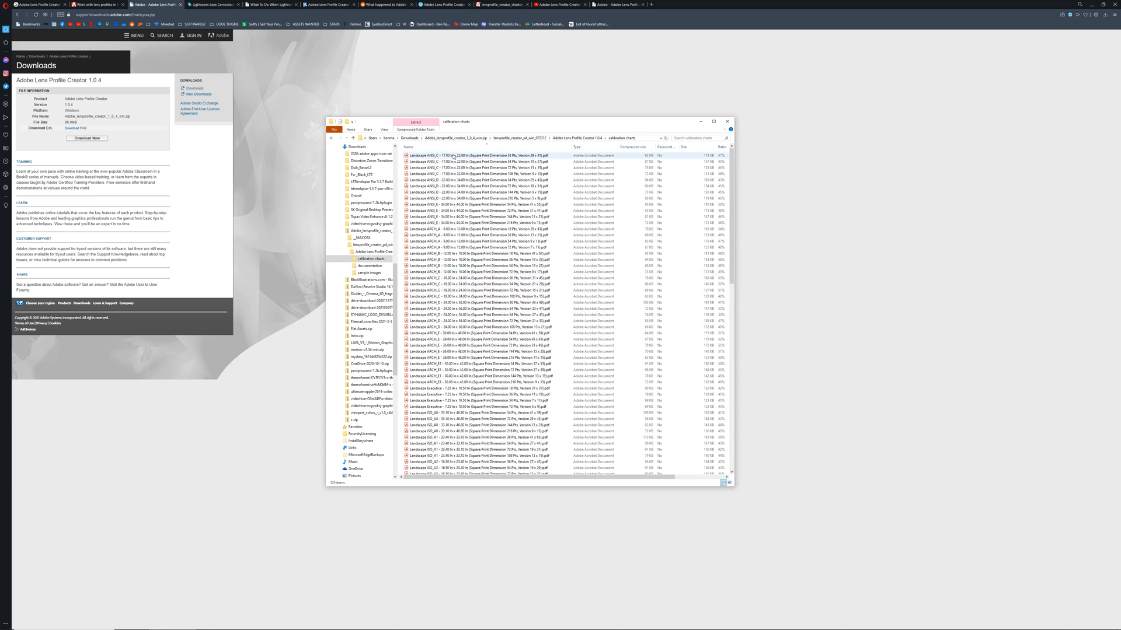
{"action": "left_click", "coordinate": [476, 163]}
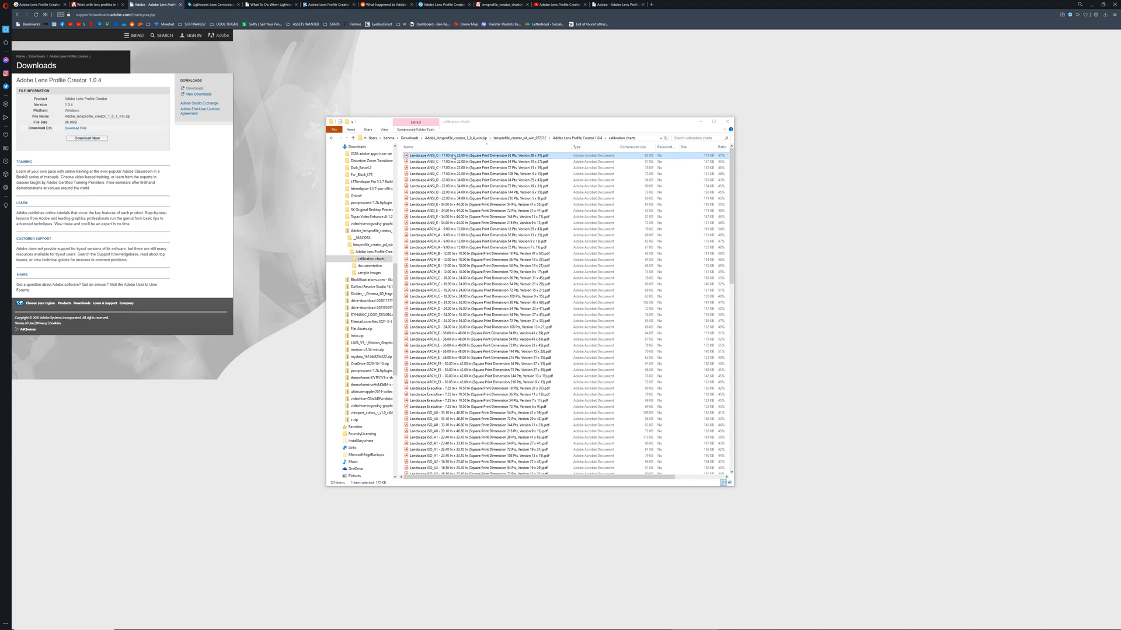
- Preview the 29x41 chart maximized in Acrobat, then open the documentation folder
{"action": "double_click", "coordinate": [473, 153]}
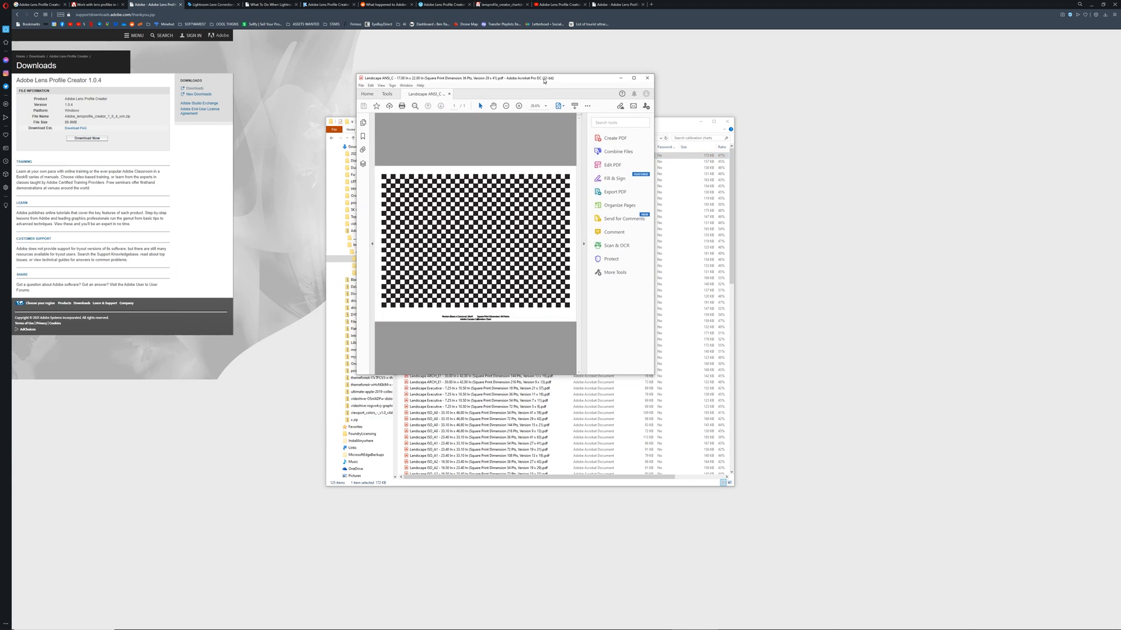
{"action": "left_click", "coordinate": [648, 77]}
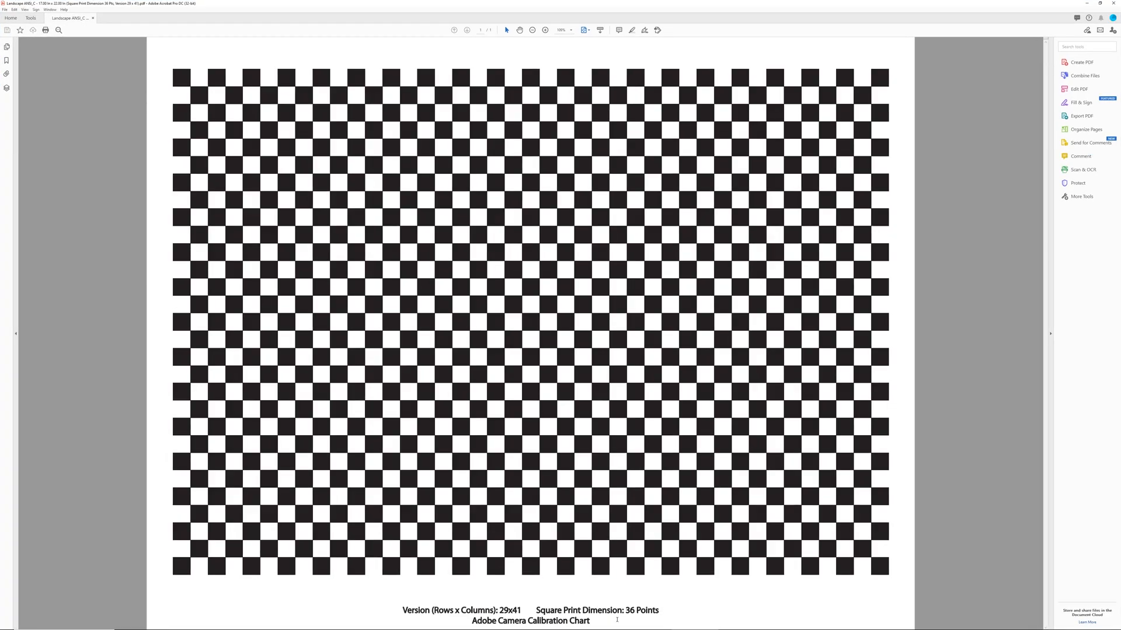
{"action": "double_click", "coordinate": [446, 610]}
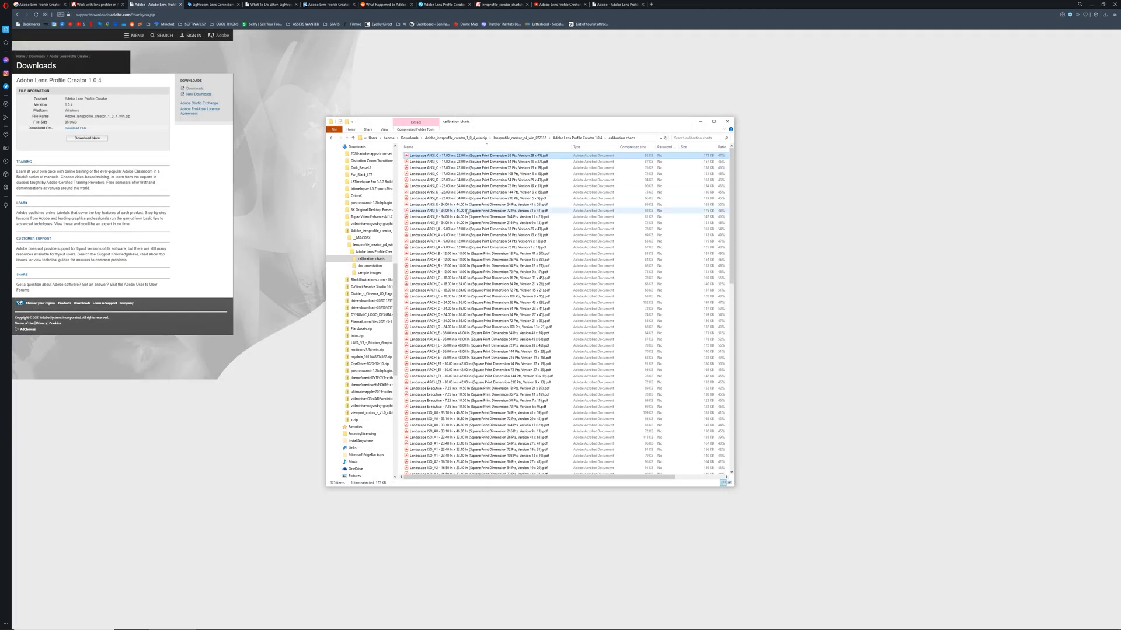
{"action": "left_click", "coordinate": [480, 253]}
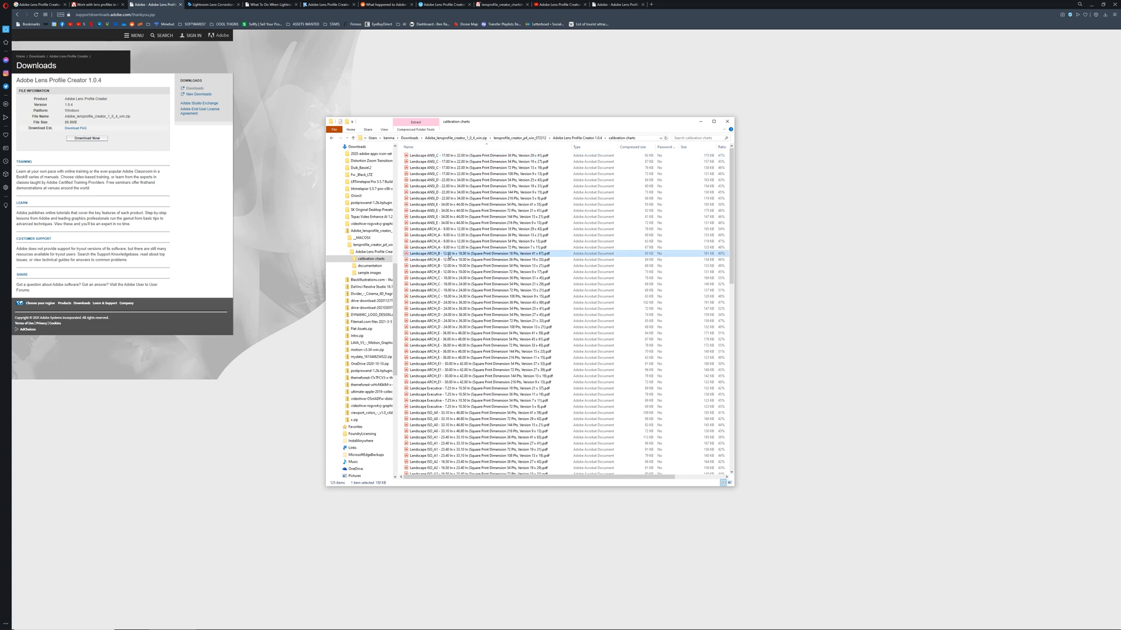
{"action": "double_click", "coordinate": [473, 253]}
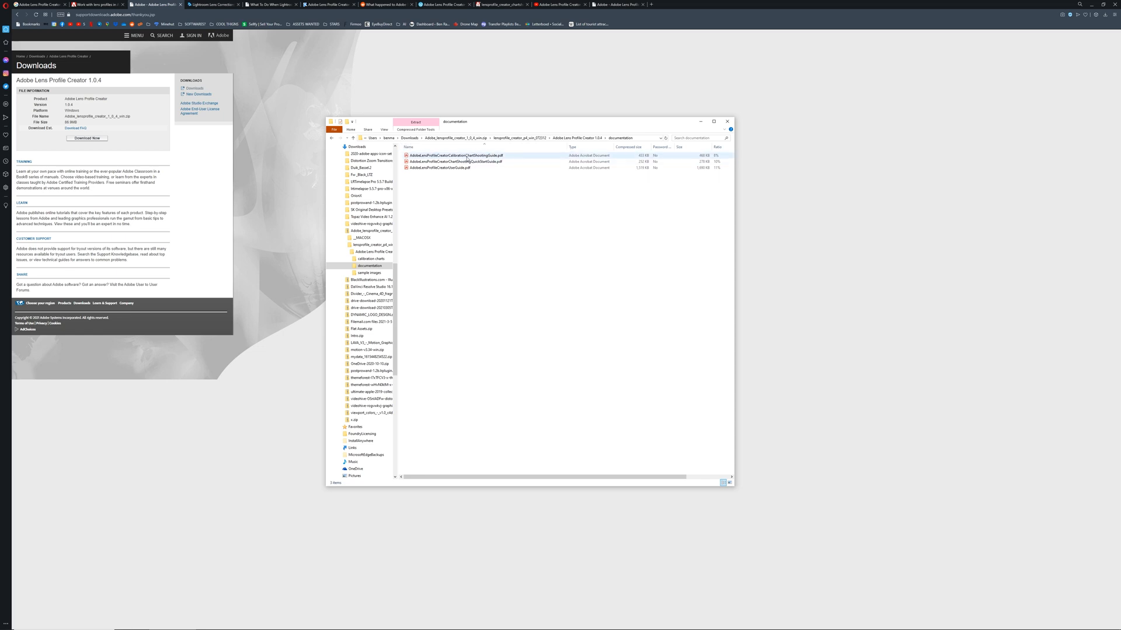
- Open the Calibration Chart Shooting Guide and highlight the fisheye note in its printing section
{"action": "double_click", "coordinate": [450, 155]}
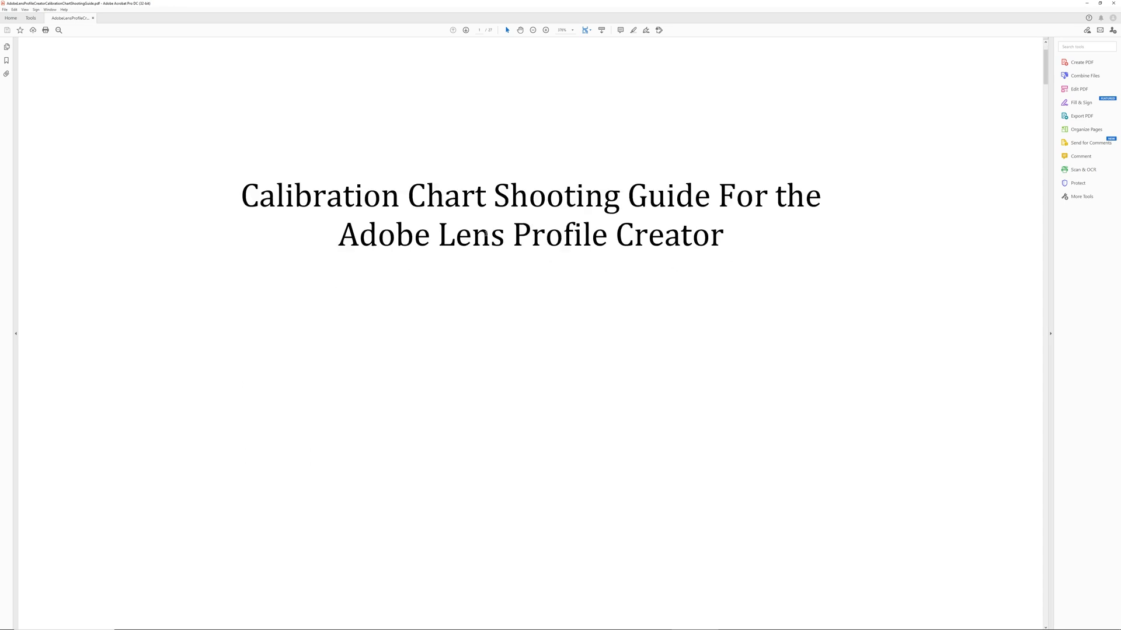
{"action": "scroll", "scroll_direction": "down", "scroll_amount": 3}
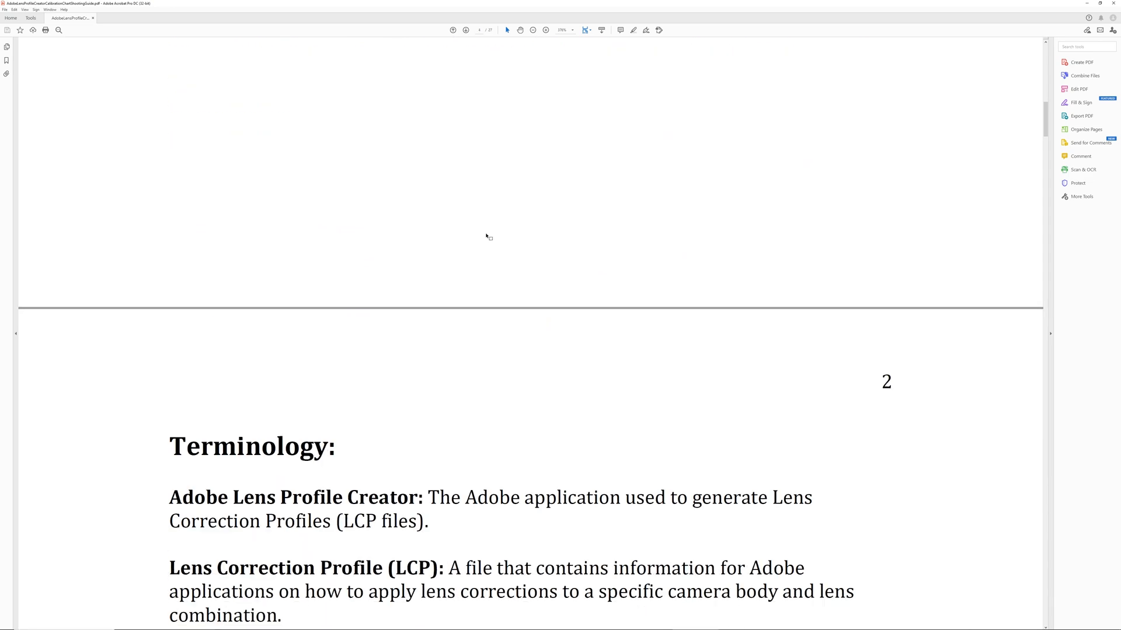
{"action": "scroll", "scroll_direction": "down", "scroll_amount": 3}
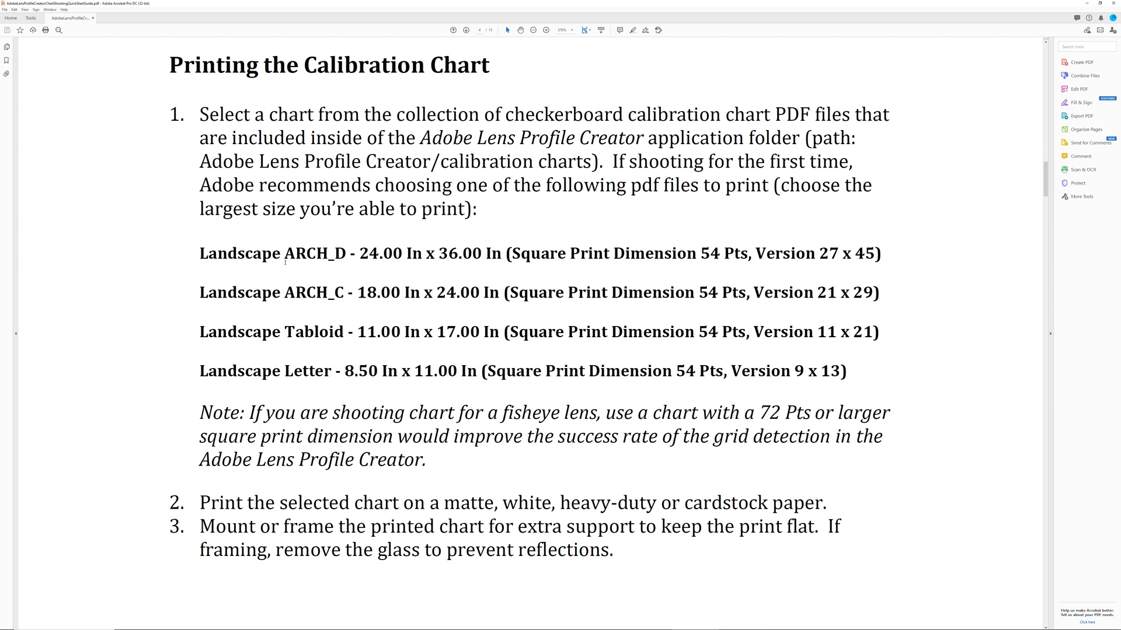
{"action": "mouse_move", "coordinate": [218, 320]}
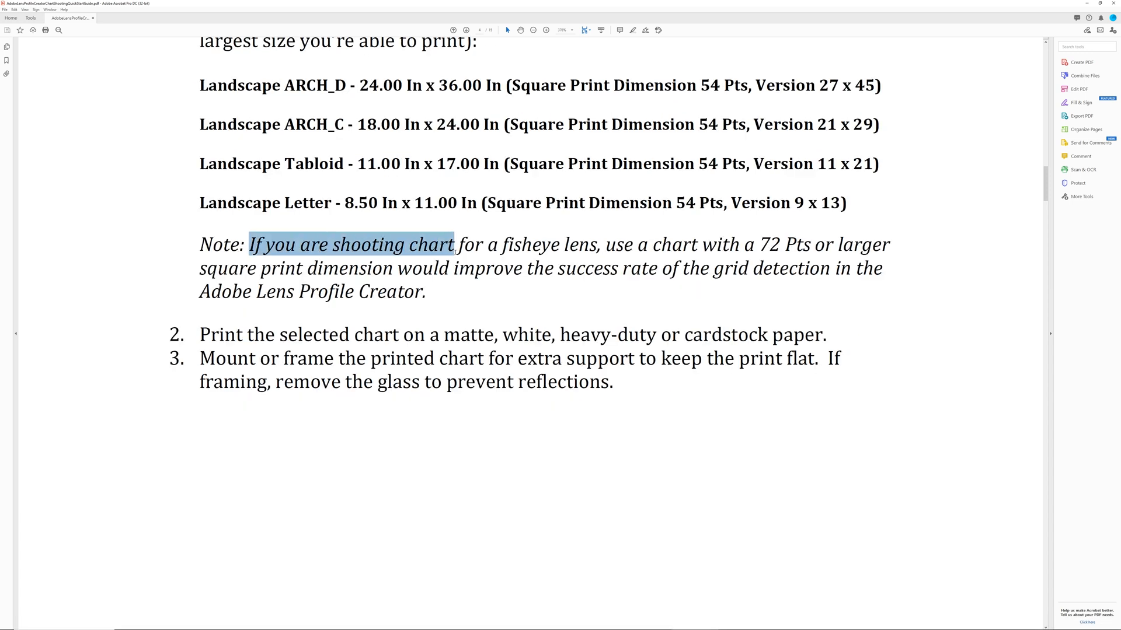
{"action": "left_click_drag", "start_coordinate": [454, 244], "coordinate": [425, 291]}
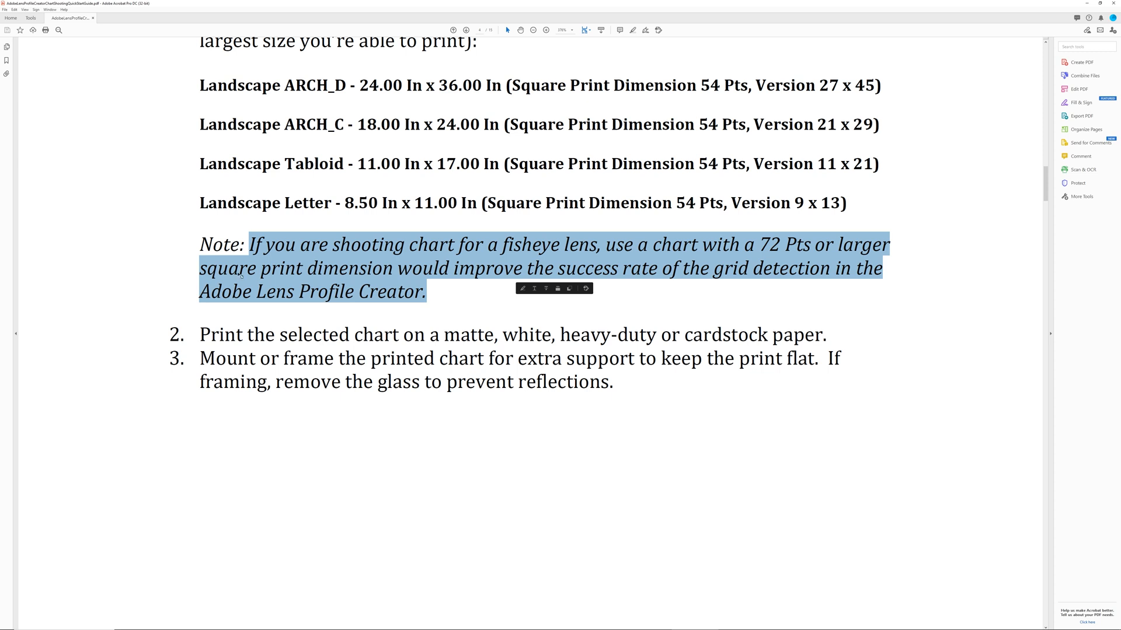
{"action": "mouse_move", "coordinate": [893, 280]}
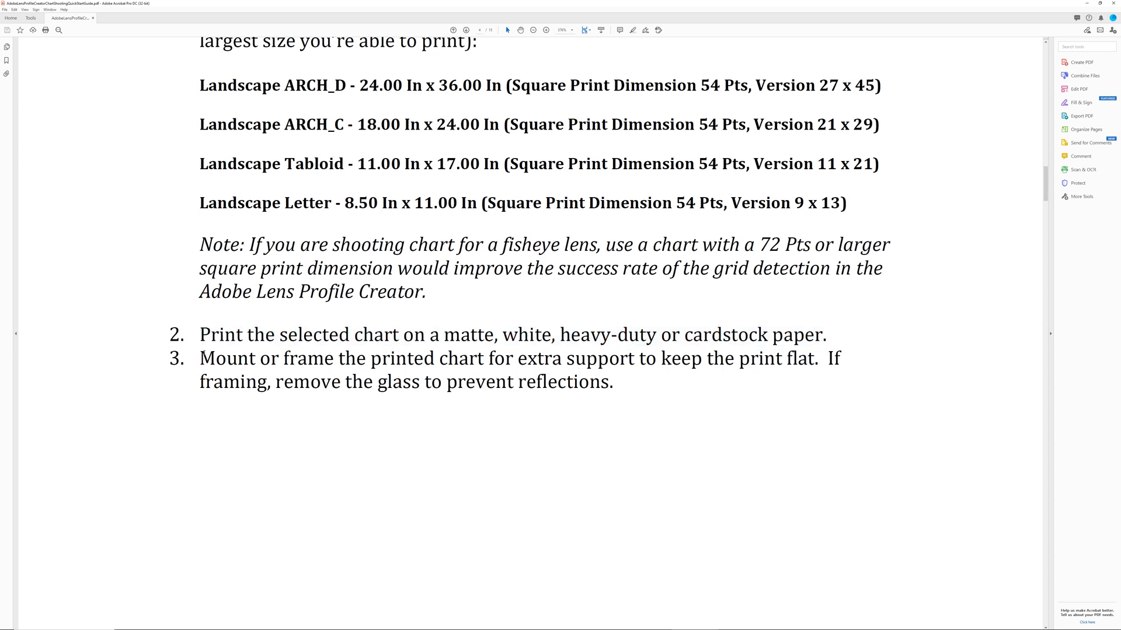
{"action": "left_click_drag", "start_coordinate": [200, 357], "coordinate": [612, 381]}
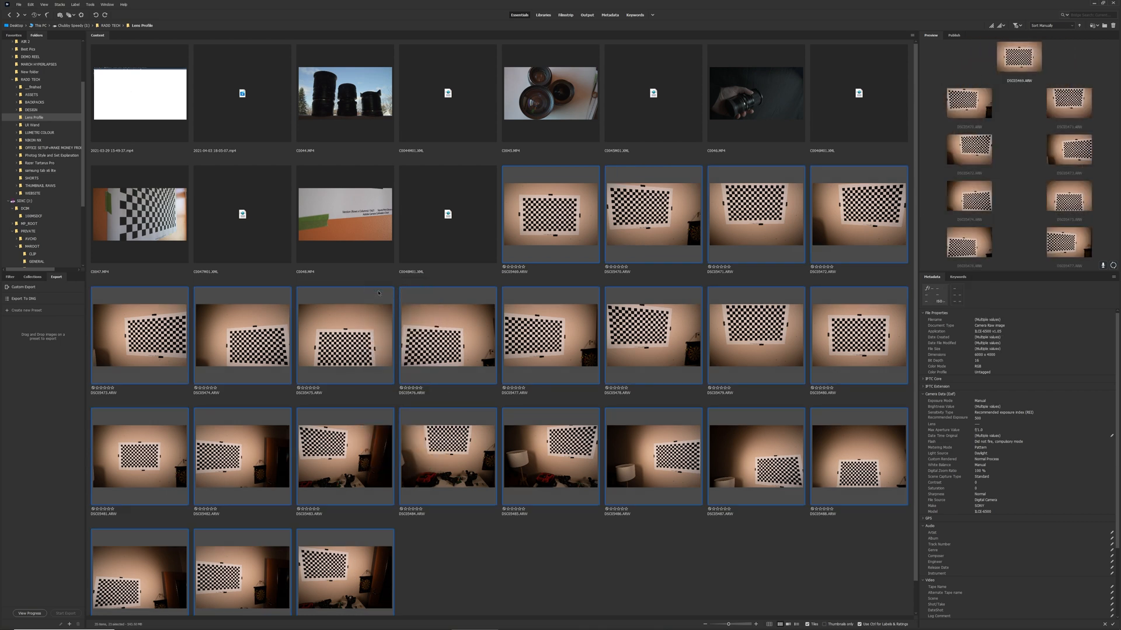
- Open the selected ARW checkerboard images from Bridge's Content panel in Camera Raw
{"action": "double_click", "coordinate": [550, 214]}
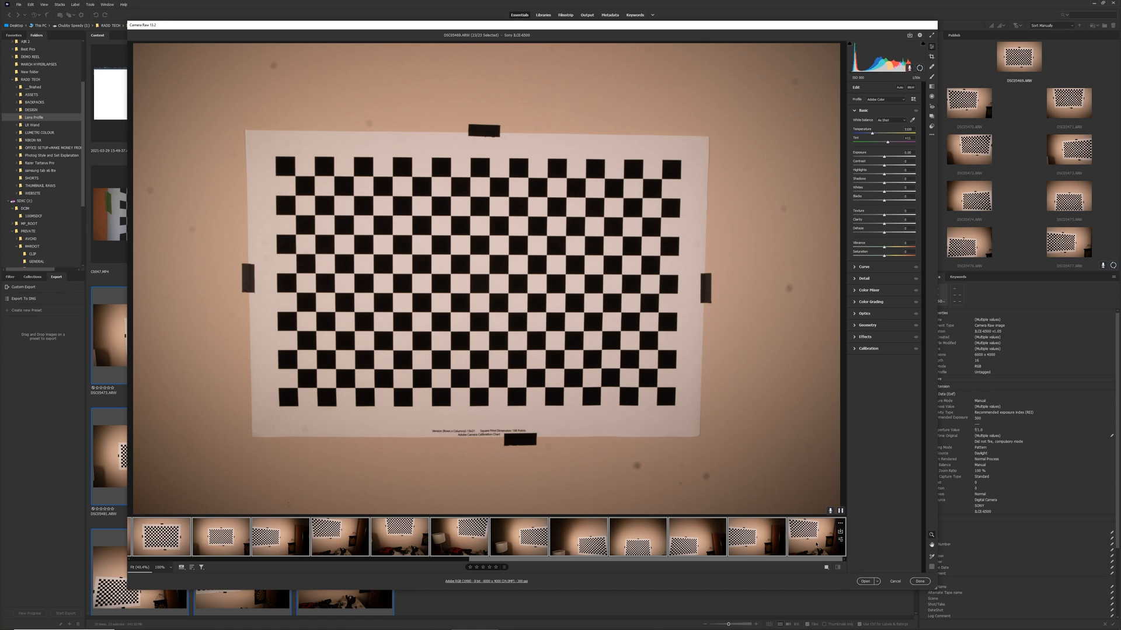
- Save the filmstrip shots as DNG with full-size JPEG previews, then close Camera Raw
{"action": "right_click", "coordinate": [816, 545]}
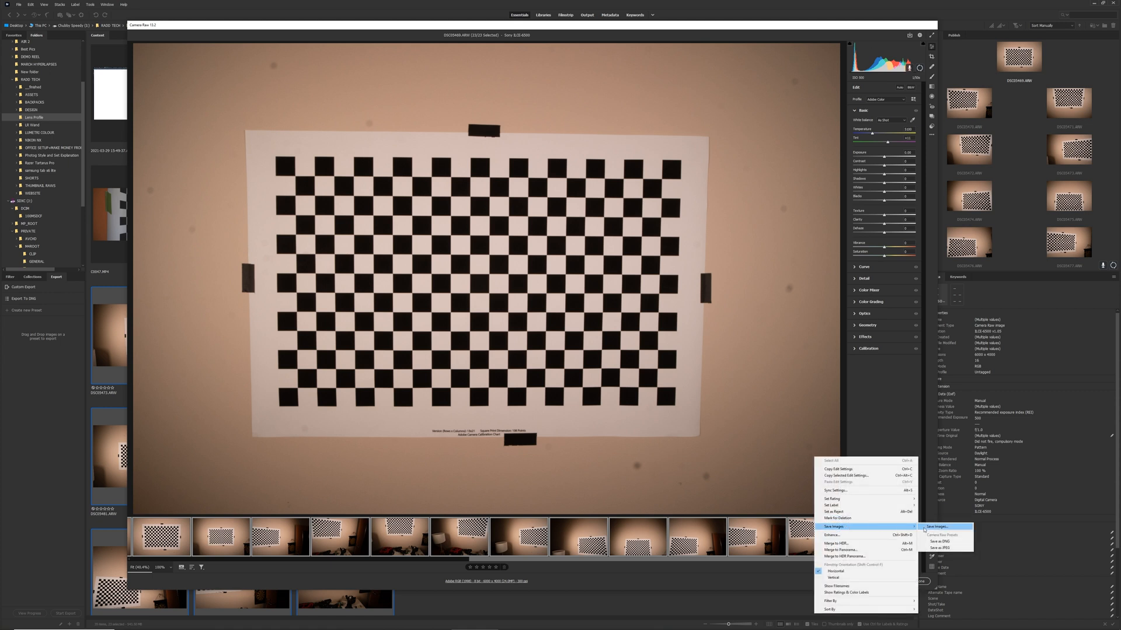
{"action": "left_click", "coordinate": [942, 541]}
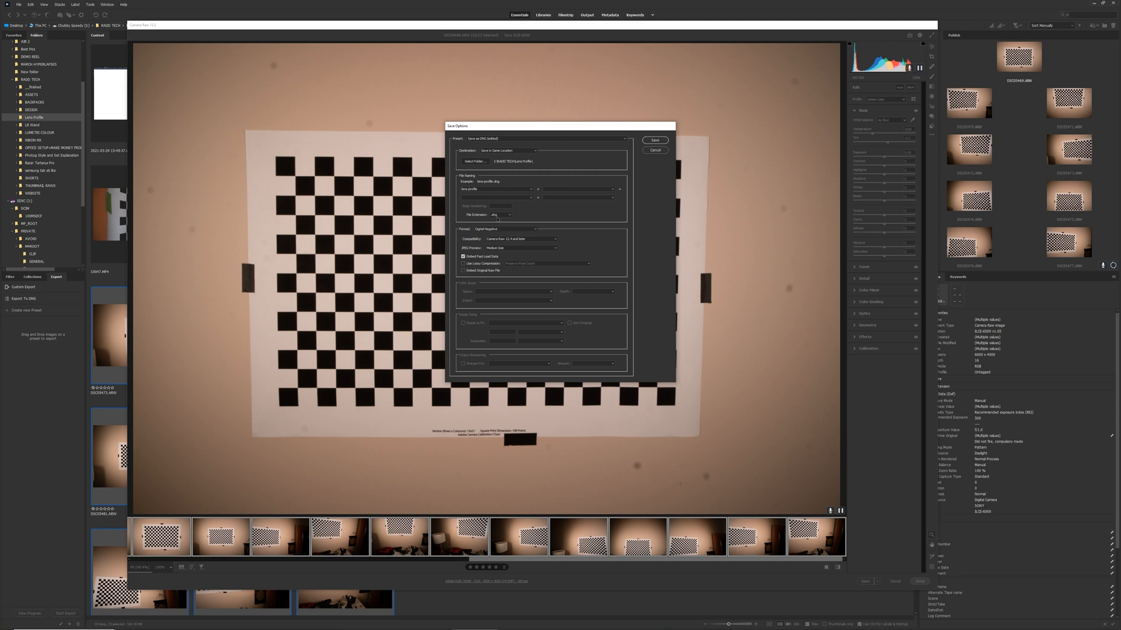
{"action": "left_click", "coordinate": [520, 247]}
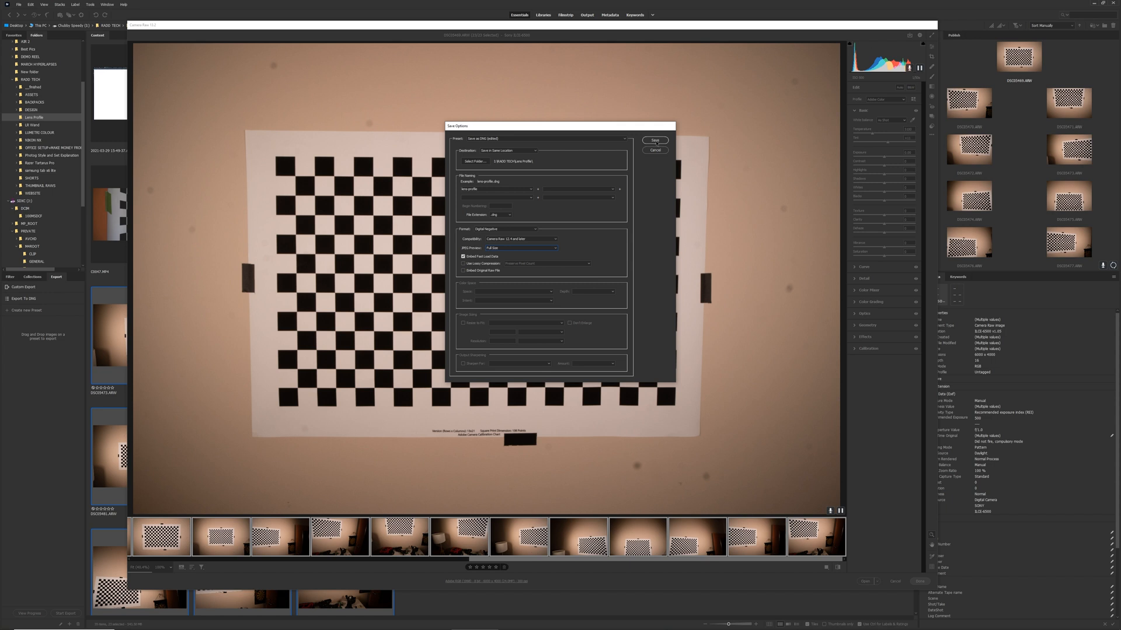
{"action": "left_click", "coordinate": [655, 140]}
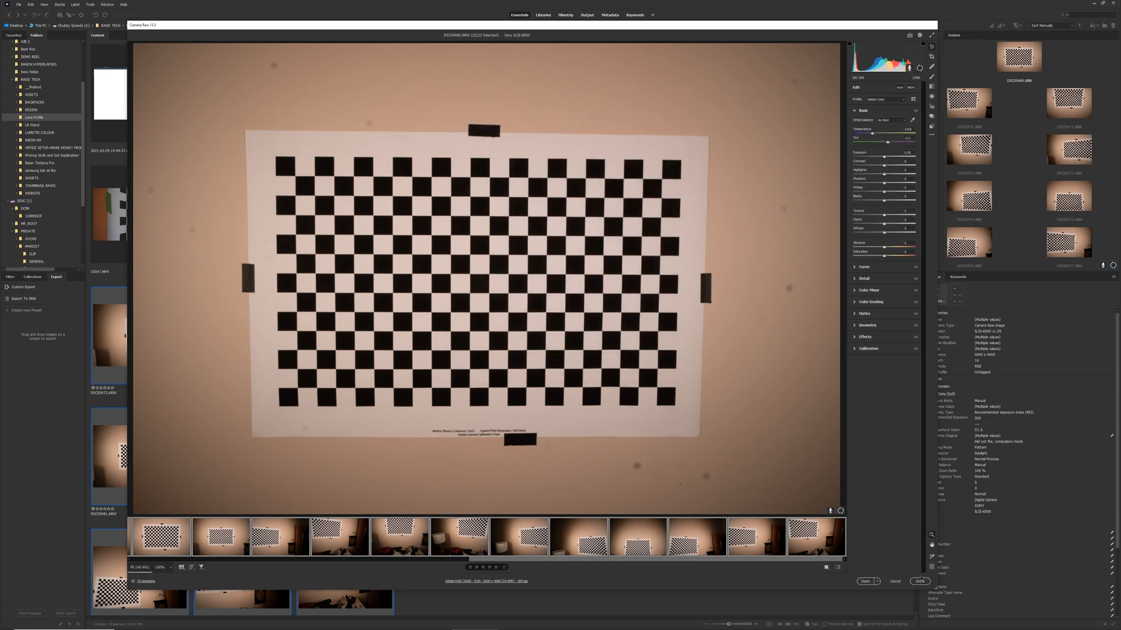
{"action": "left_click", "coordinate": [921, 581]}
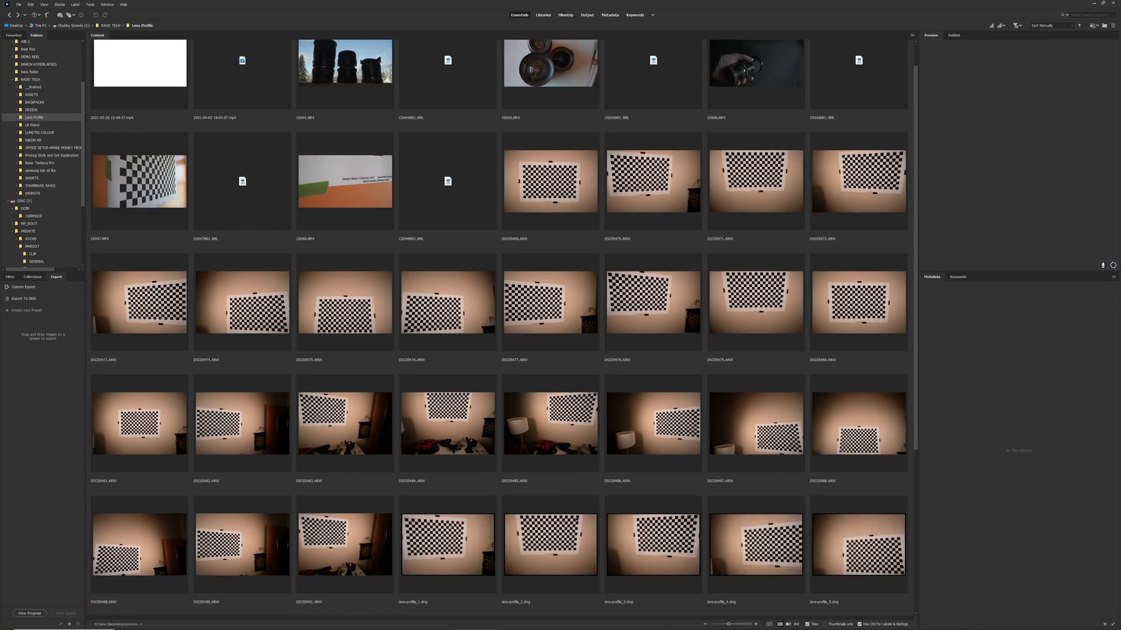
- Launch Adobe Lens Profile Creator.exe from the Adobe Lens Profile Creator 1.0.4 folder
{"action": "scroll", "scroll_direction": "down", "scroll_amount": 3}
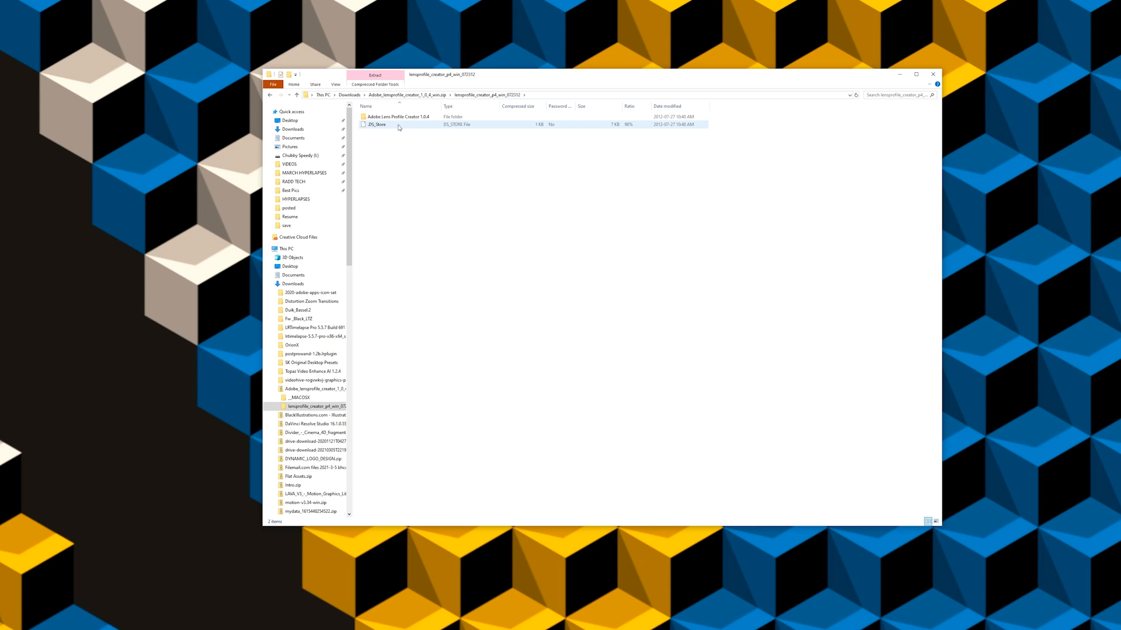
{"action": "double_click", "coordinate": [392, 116]}
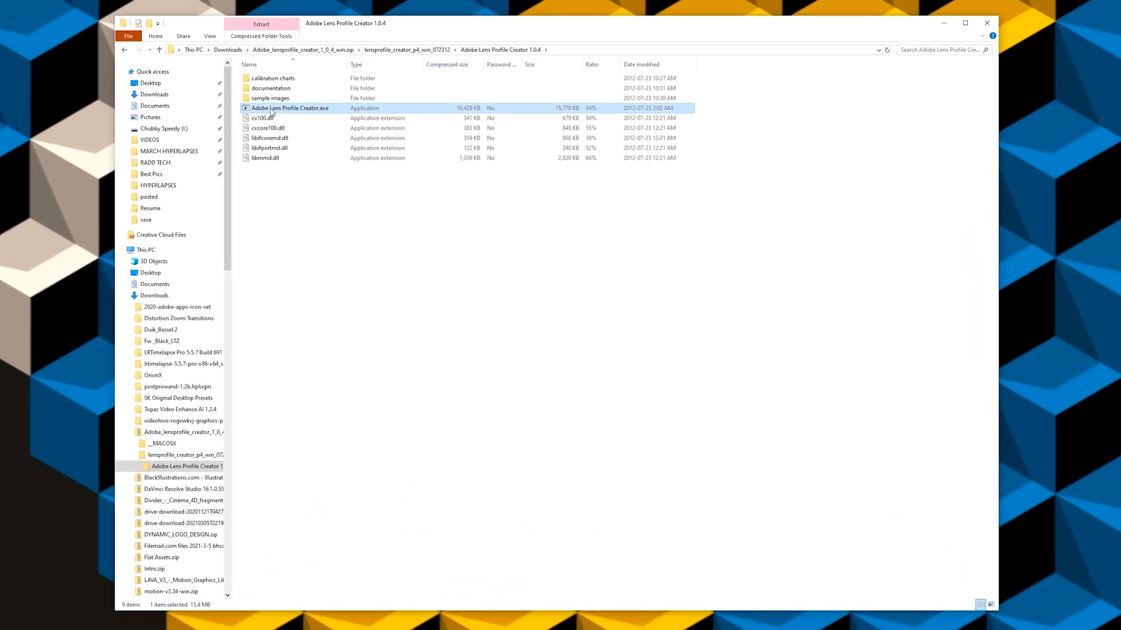
{"action": "double_click", "coordinate": [289, 108]}
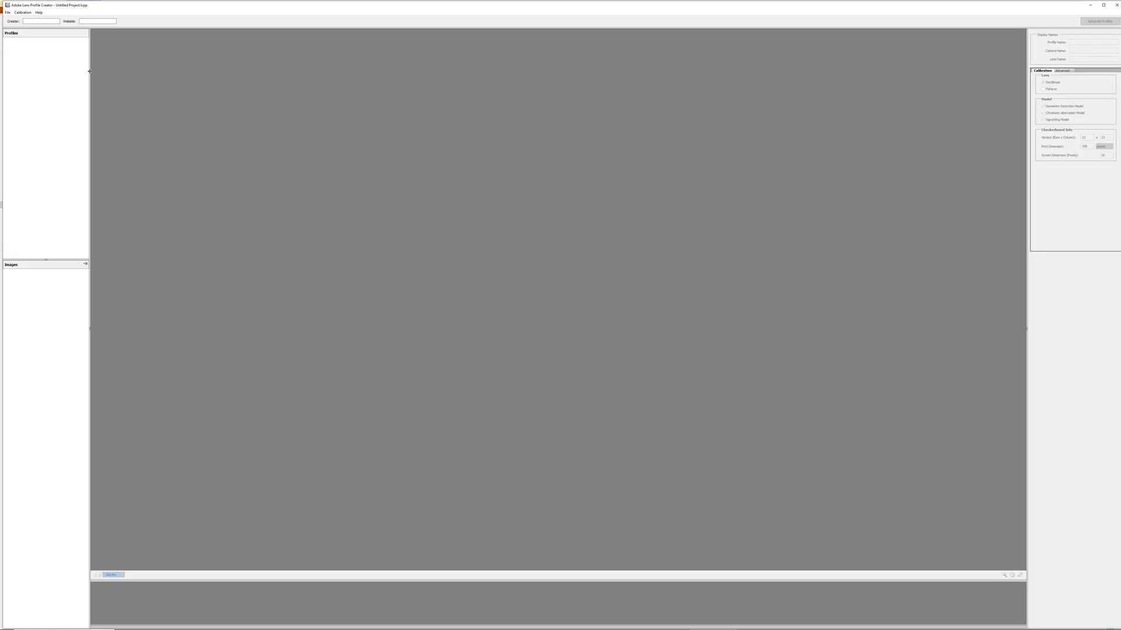
- Add the lens-profile DNG checkerboard shots from the Lens Profile folder to the project
{"action": "left_click", "coordinate": [6, 11]}
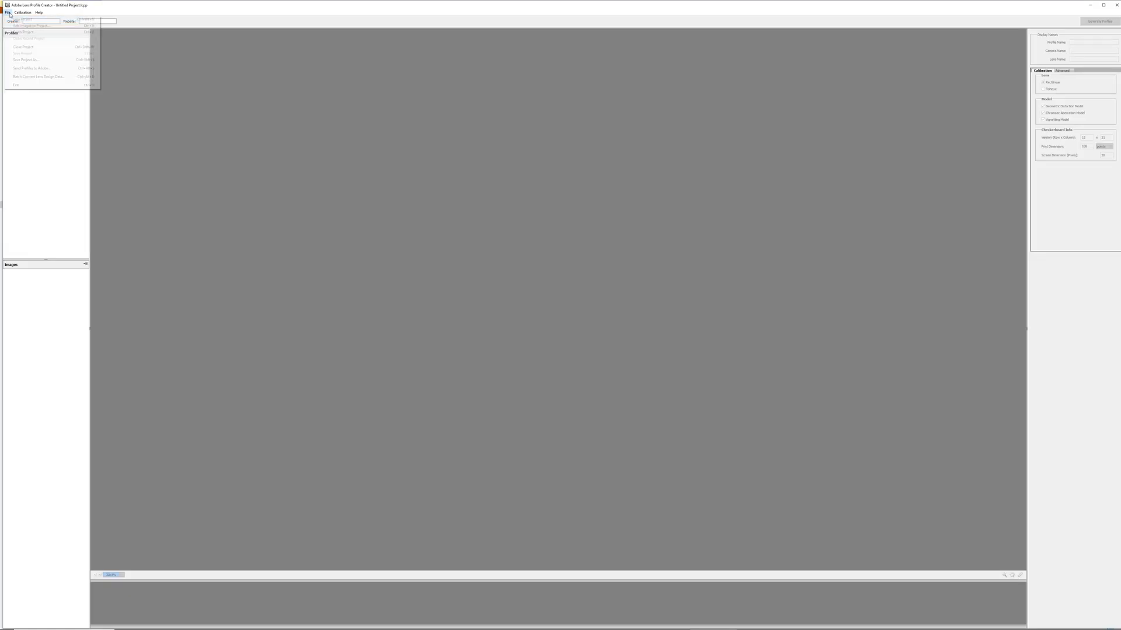
{"action": "left_click", "coordinate": [34, 25]}
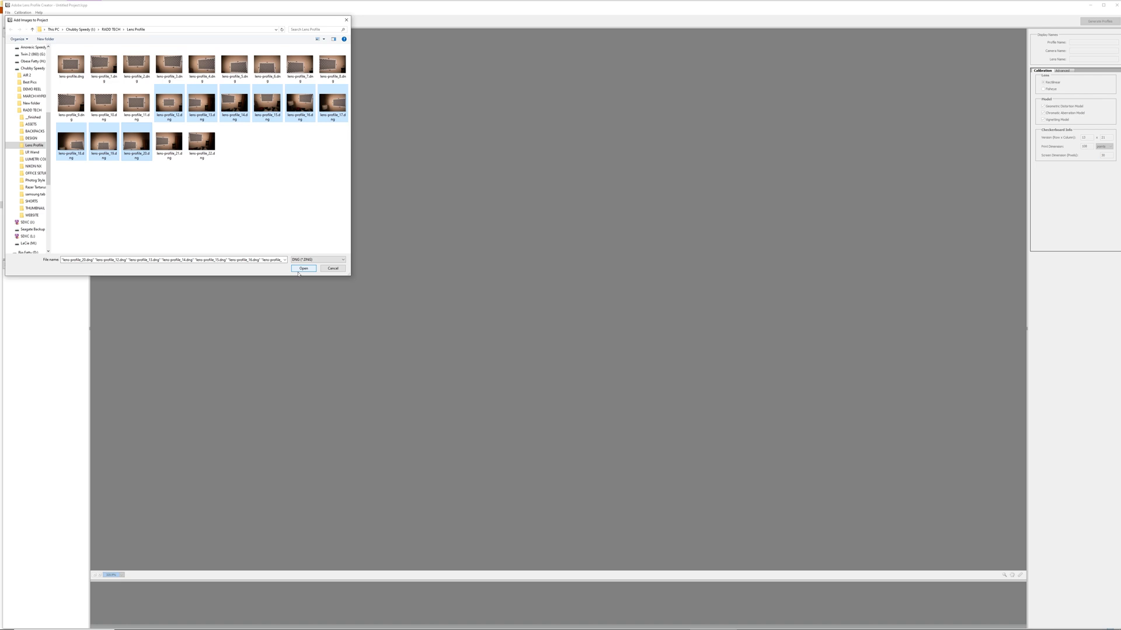
{"action": "left_click", "coordinate": [304, 269]}
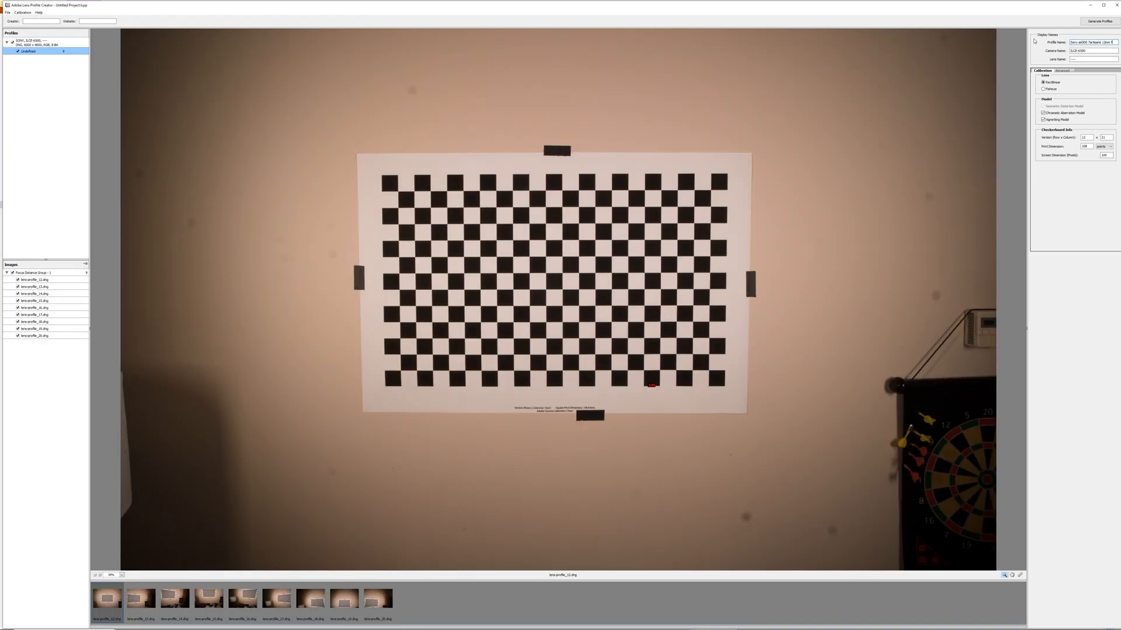
- Select the profile name field and switch the preview to another checkerboard shot
{"action": "left_click", "coordinate": [1082, 54]}
{"action": "type", "text": "7artisans 12mm f/2.0"}
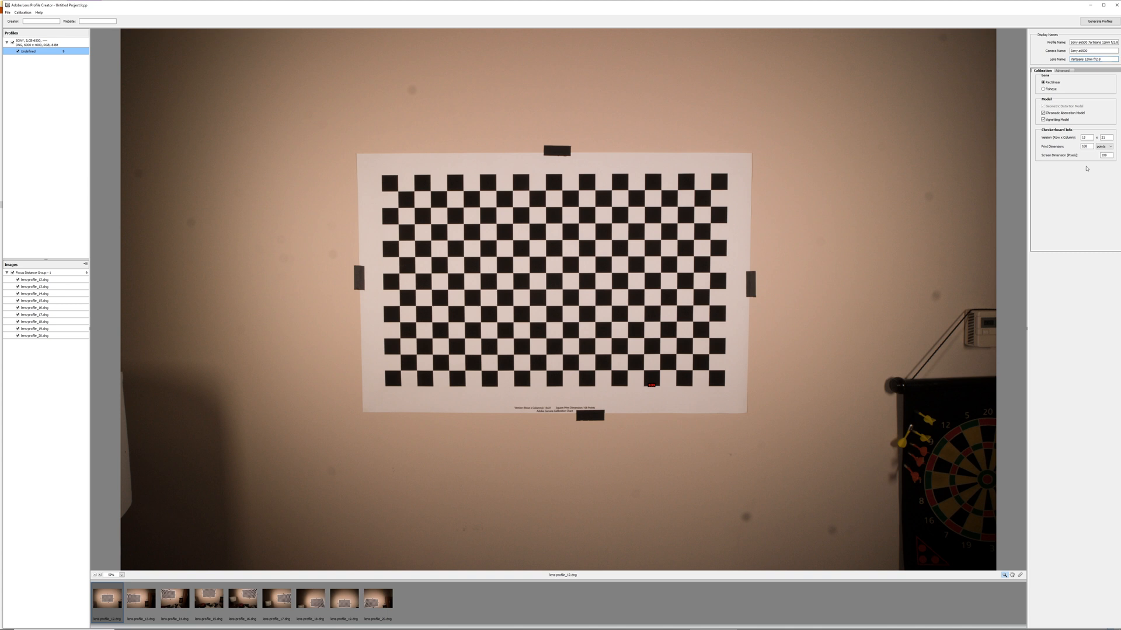
{"action": "mouse_move", "coordinate": [110, 570]}
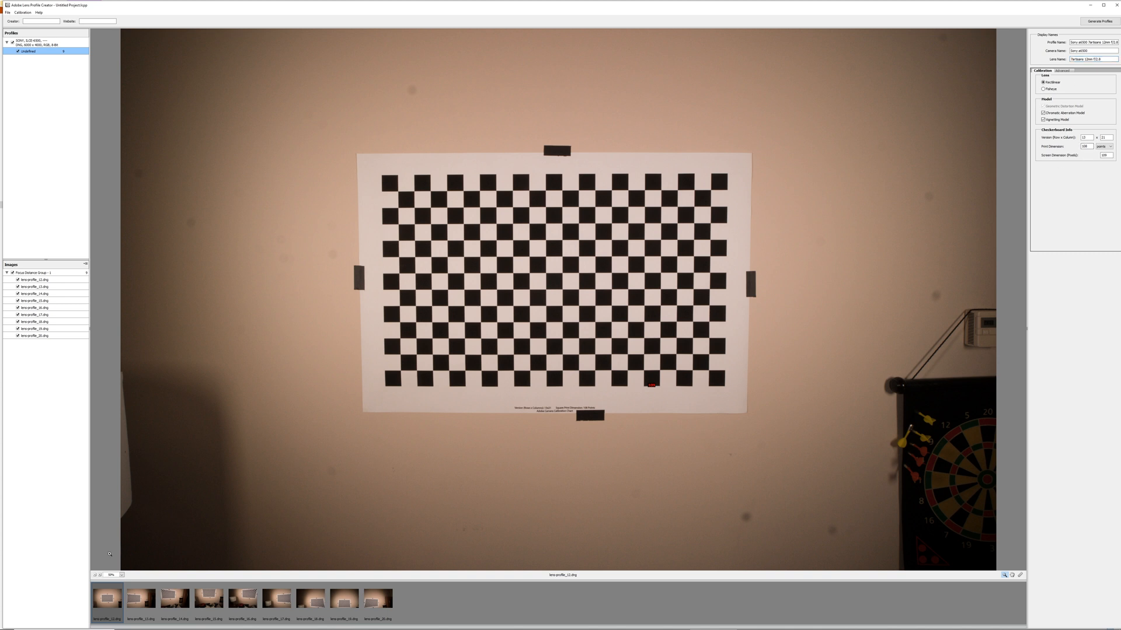
{"action": "left_click", "coordinate": [377, 604]}
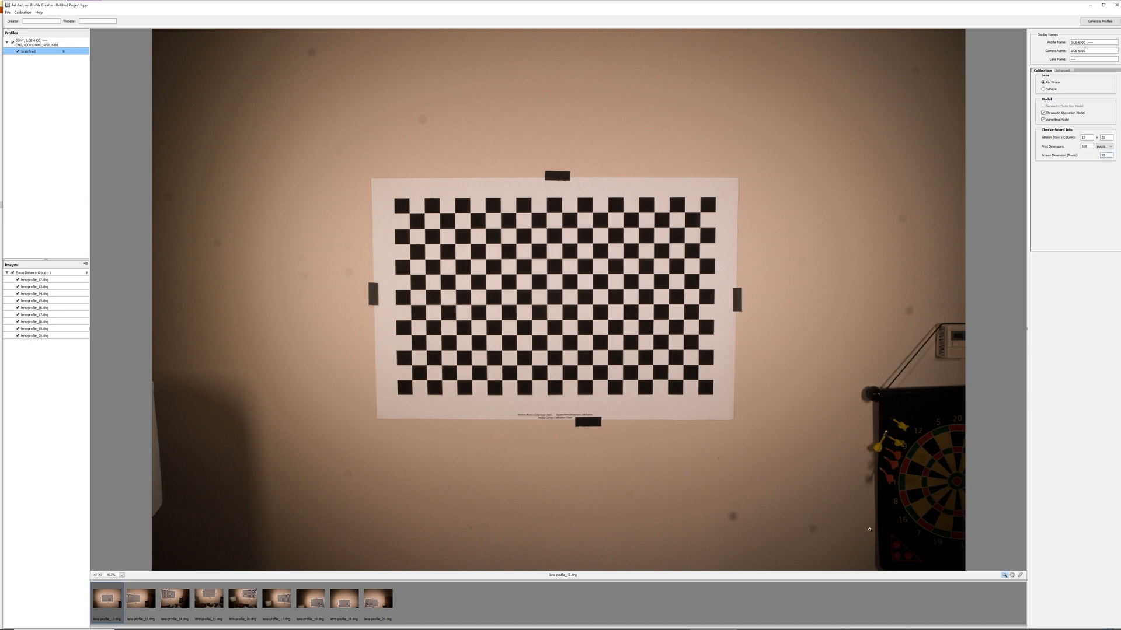
{"action": "mouse_move", "coordinate": [615, 390]}
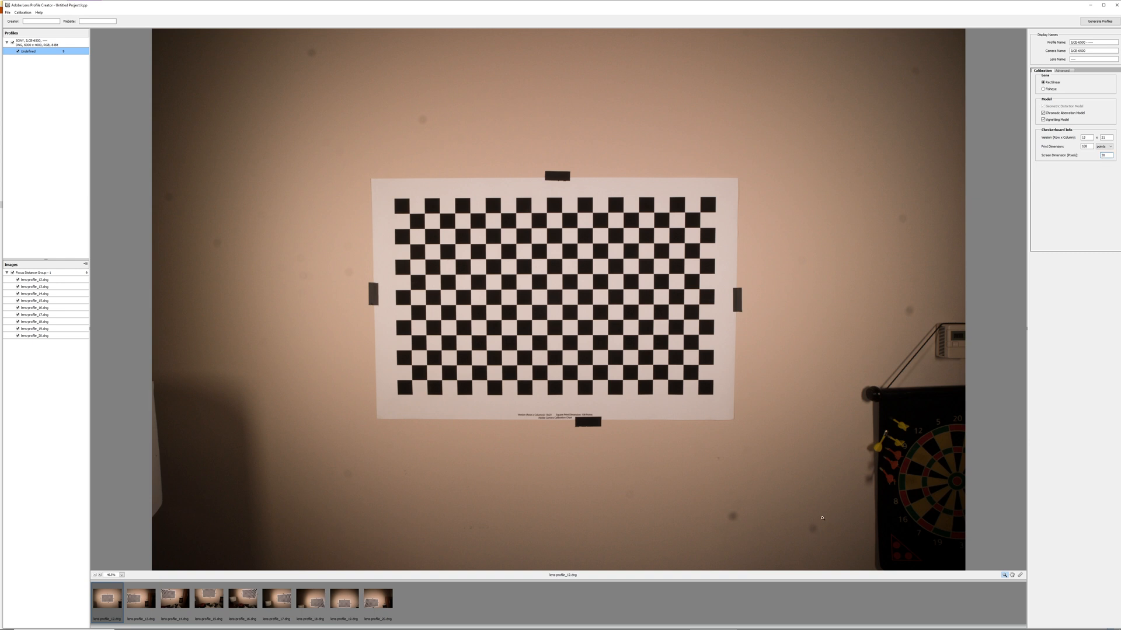
{"action": "mouse_move", "coordinate": [615, 390]}
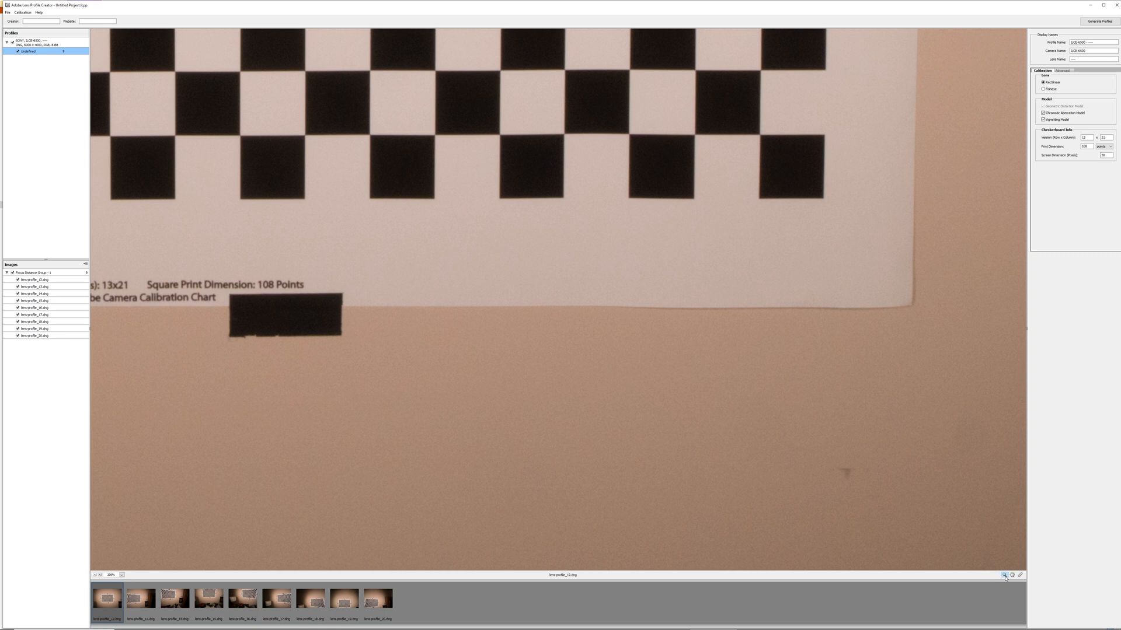
- Zoom in, measure one black square's edge, and accept it as the screen dimension
{"action": "left_click", "coordinate": [1004, 575]}
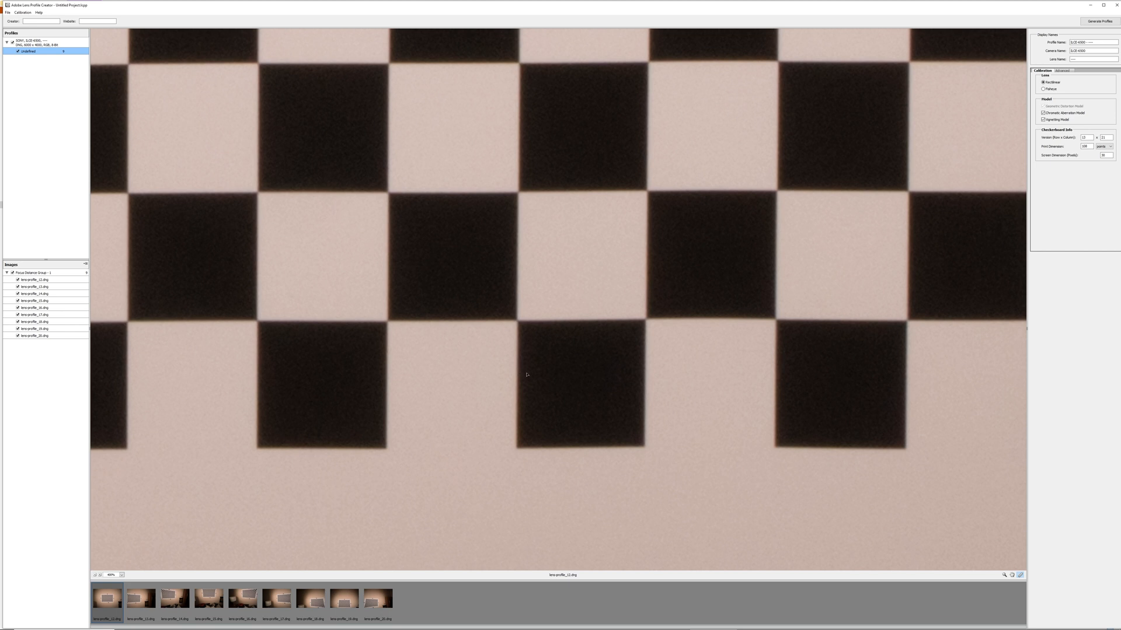
{"action": "left_click_drag", "start_coordinate": [519, 375], "coordinate": [640, 378]}
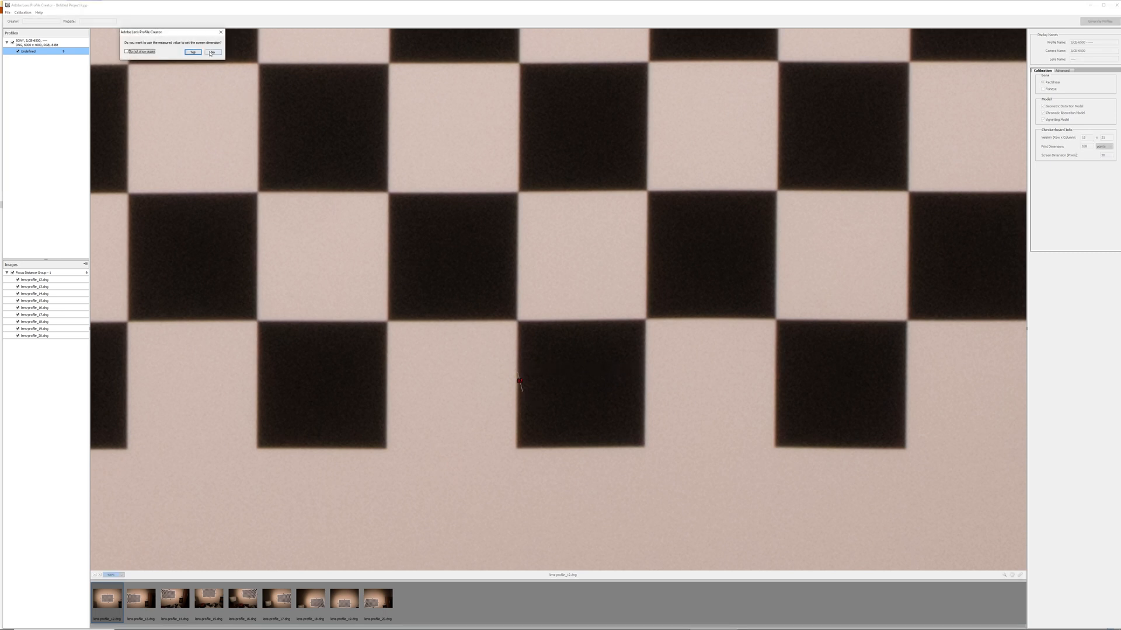
{"action": "left_click", "coordinate": [211, 53]}
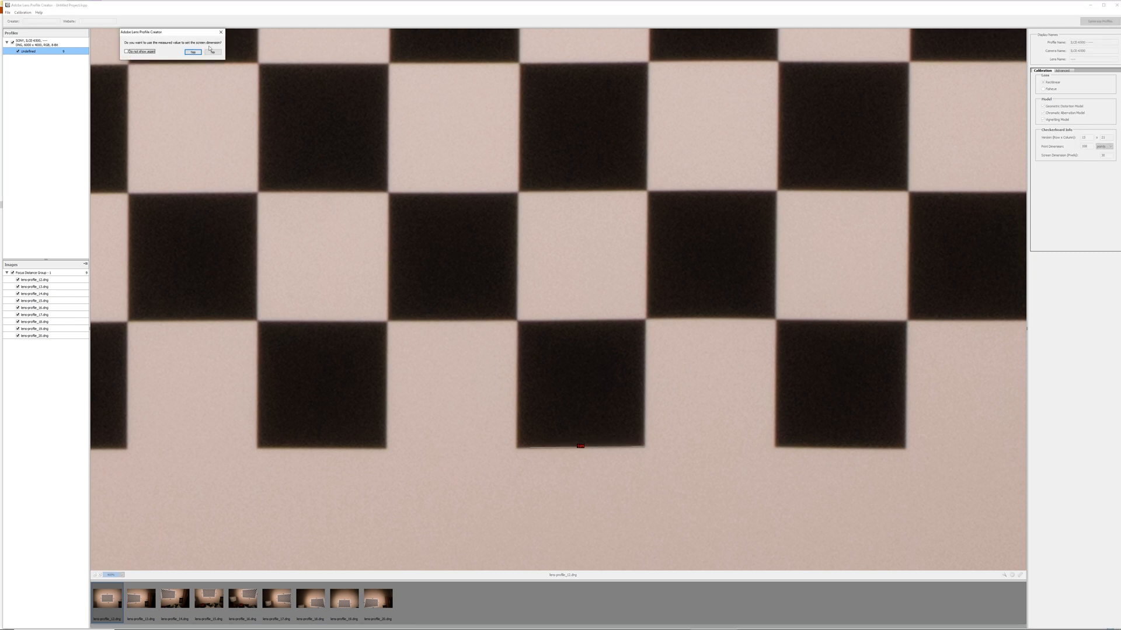
{"action": "left_click", "coordinate": [189, 52]}
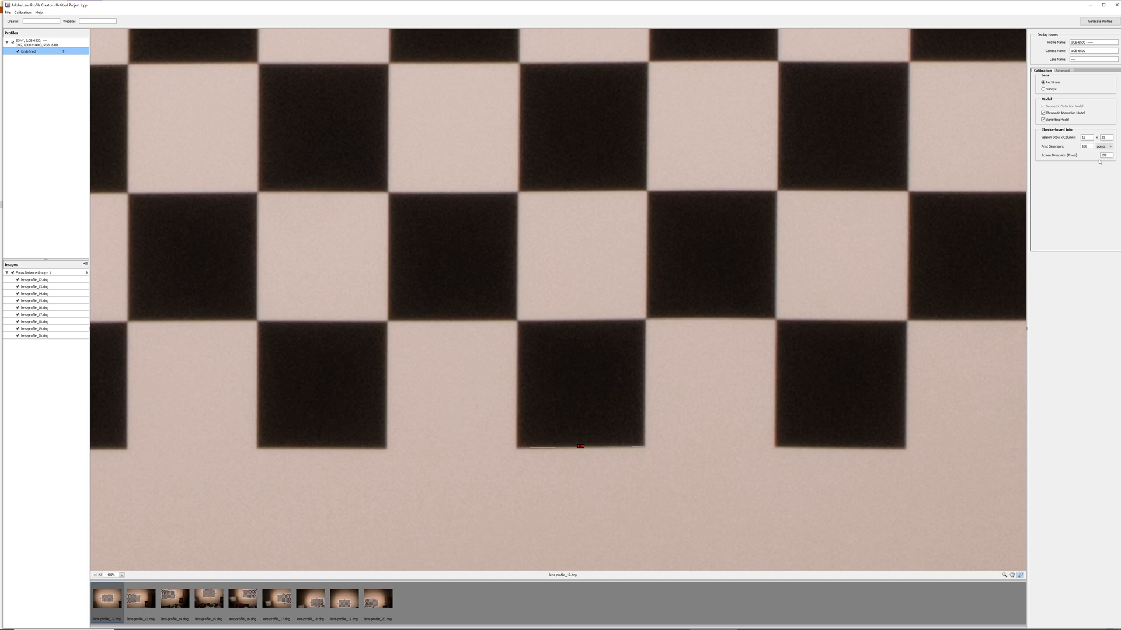
{"action": "mouse_move", "coordinate": [1092, 175]}
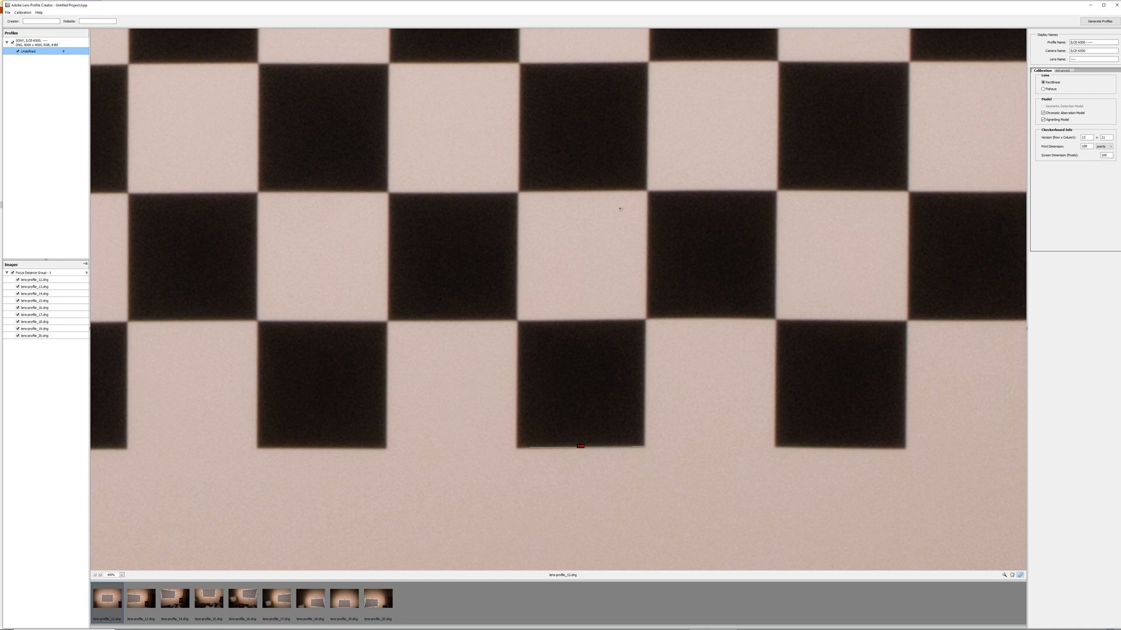
{"action": "mouse_move", "coordinate": [1006, 575]}
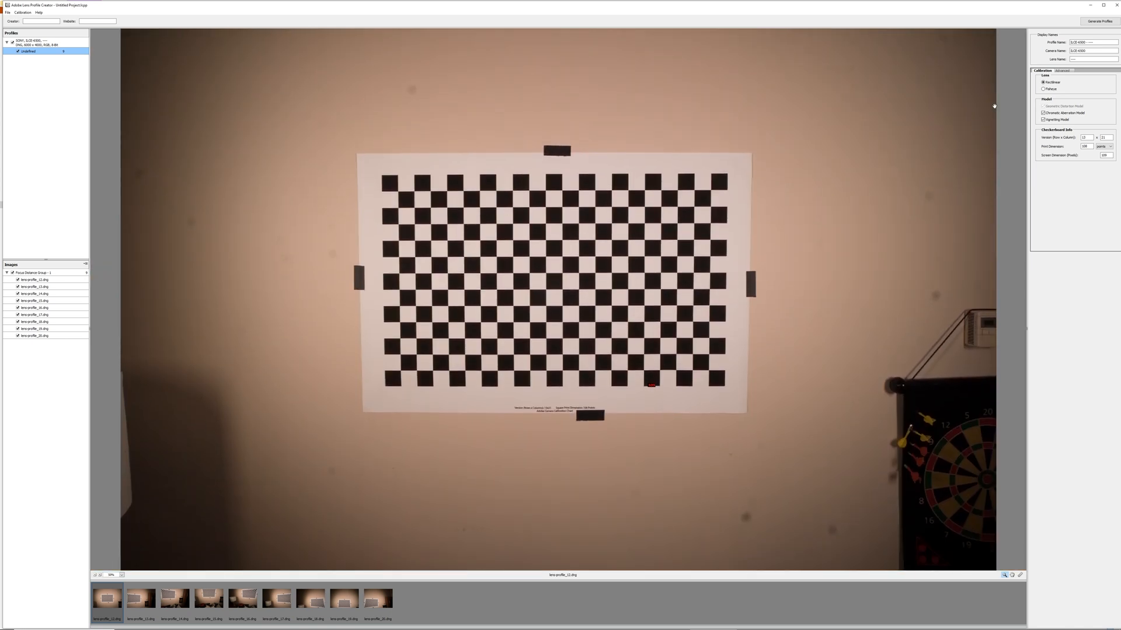
- Generate the lens profile, dismiss the out-of-memory error, and save the profile file
{"action": "left_click", "coordinate": [1101, 23]}
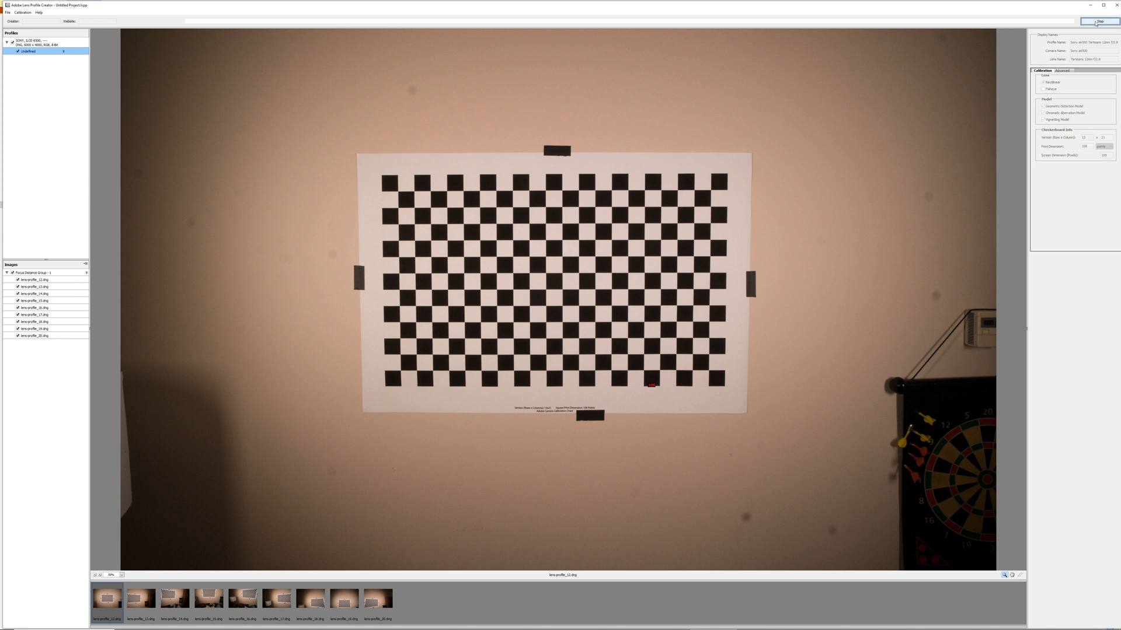
{"action": "left_click", "coordinate": [1096, 22]}
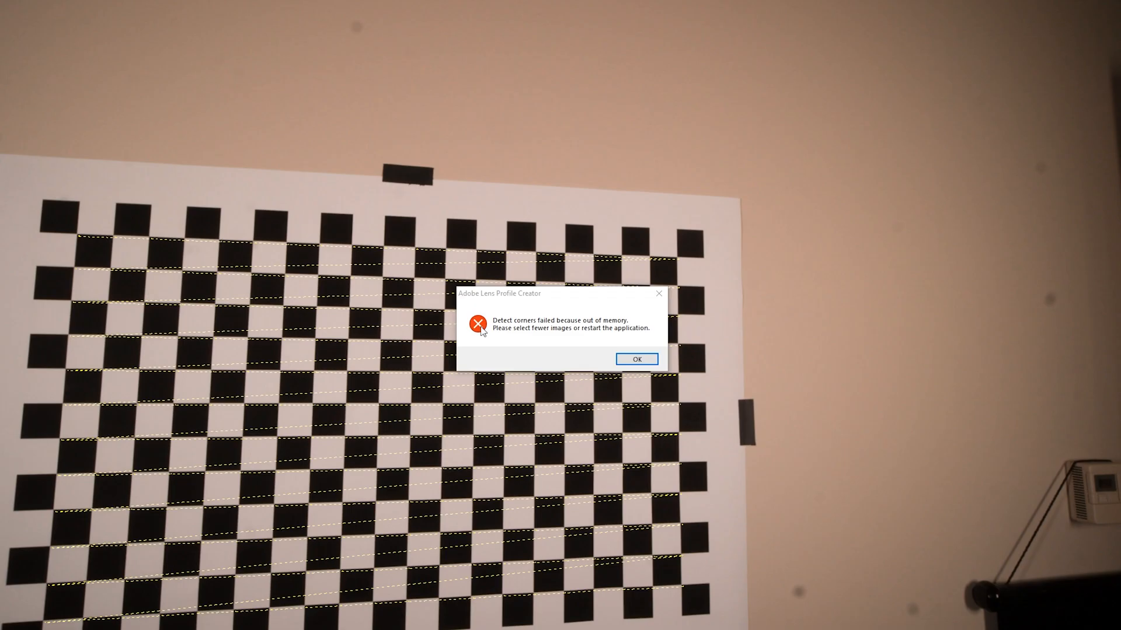
{"action": "mouse_move", "coordinate": [576, 338]}
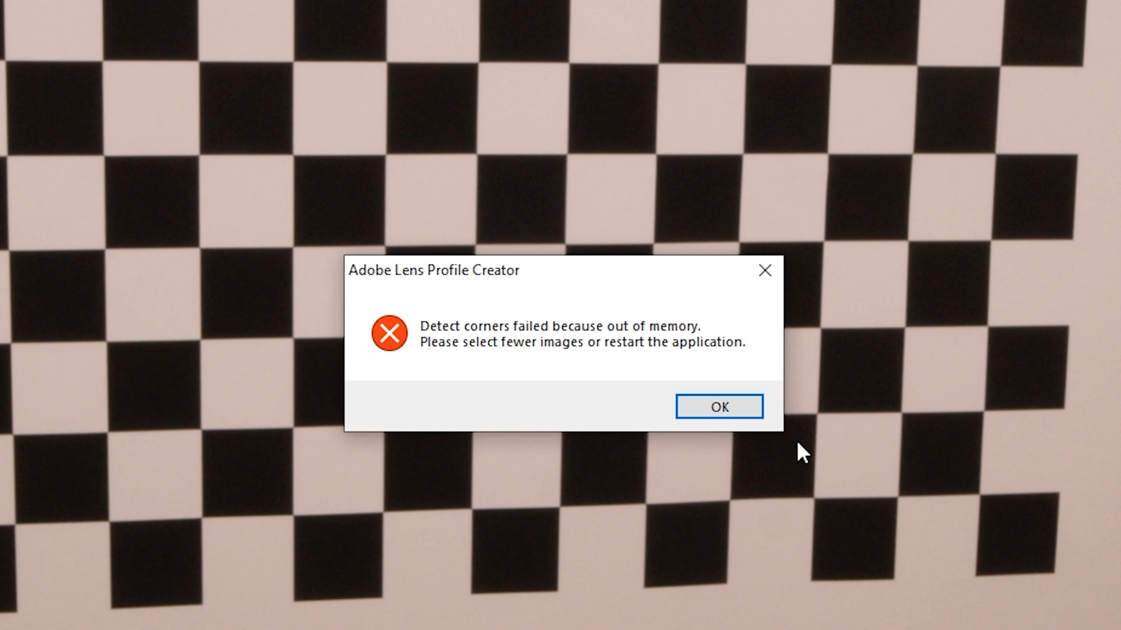
{"action": "left_click", "coordinate": [719, 406]}
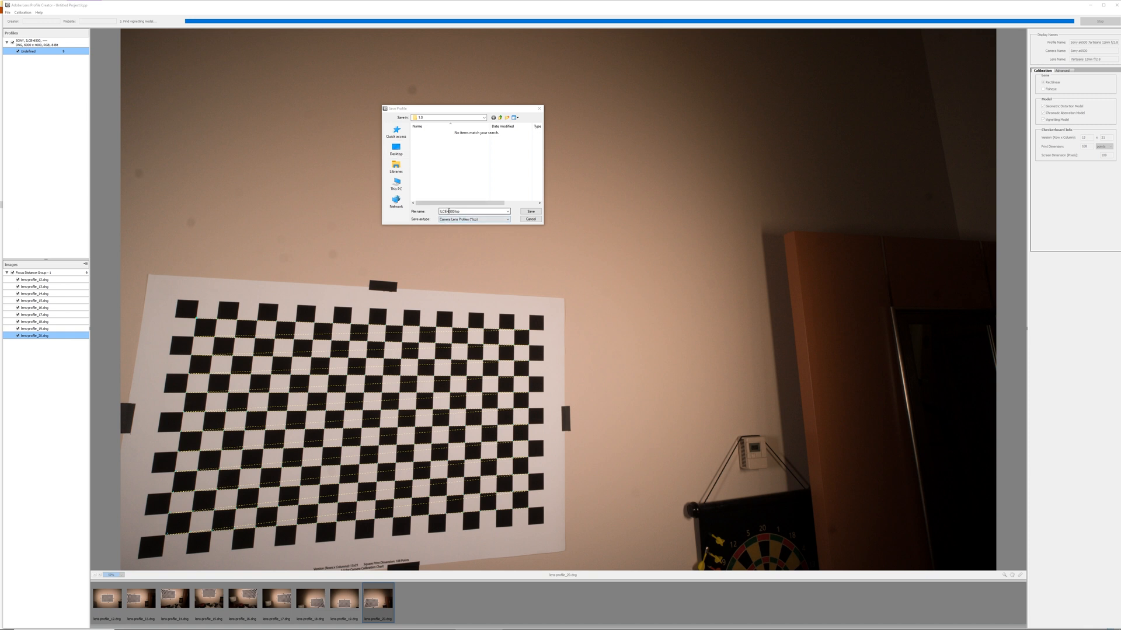
{"action": "left_click", "coordinate": [530, 211]}
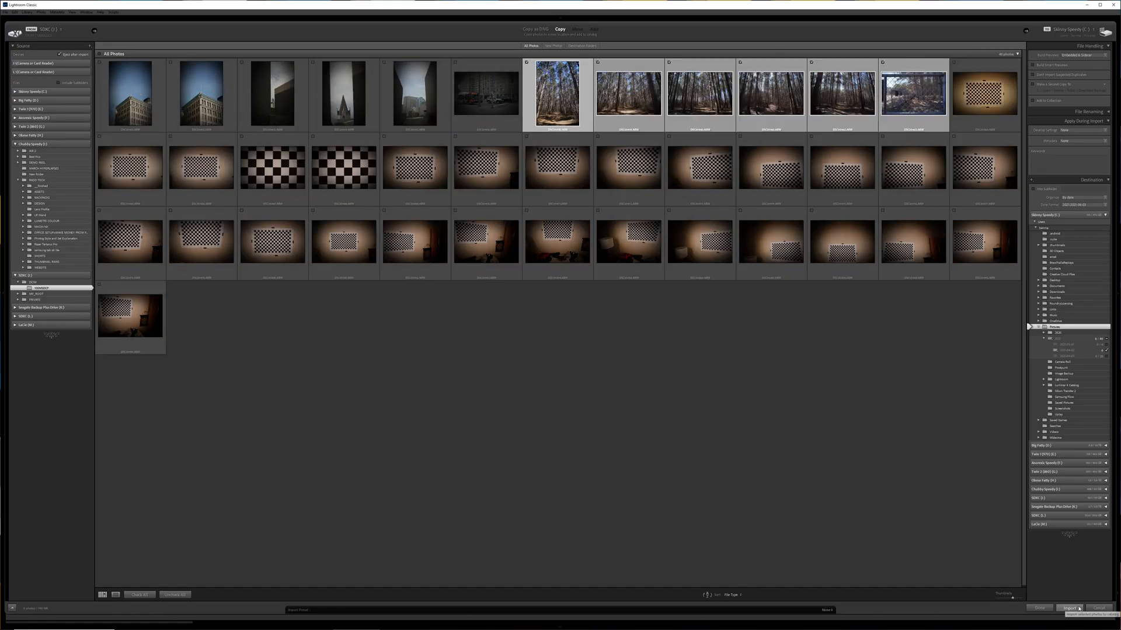
- Import the selected photos and open the forest shot in Develop
{"action": "left_click", "coordinate": [1069, 608]}
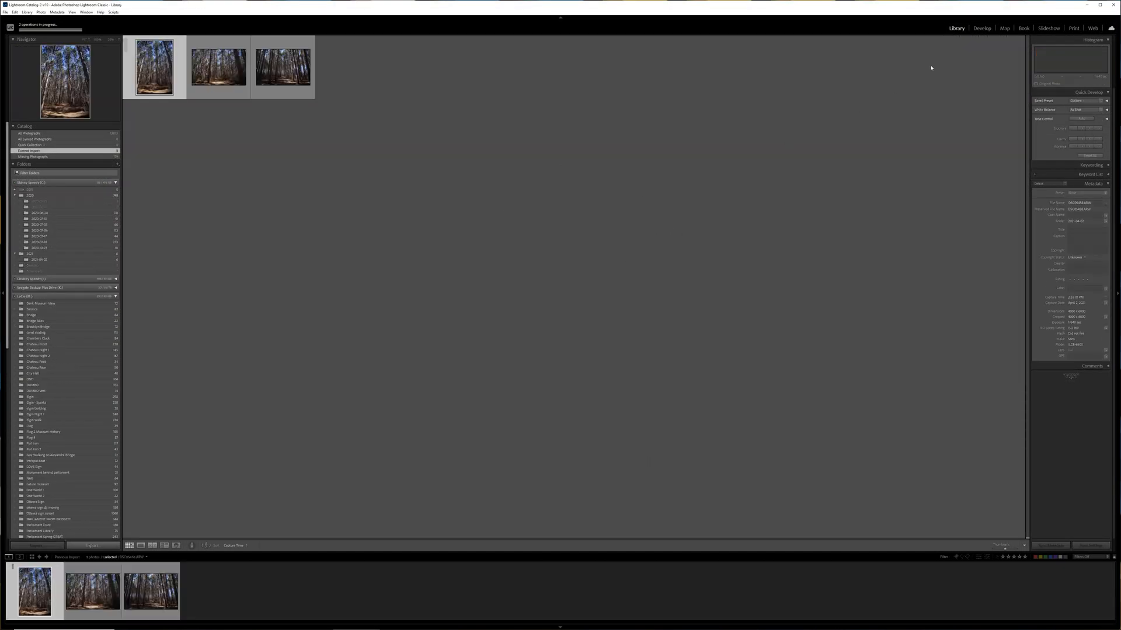
{"action": "left_click", "coordinate": [979, 28]}
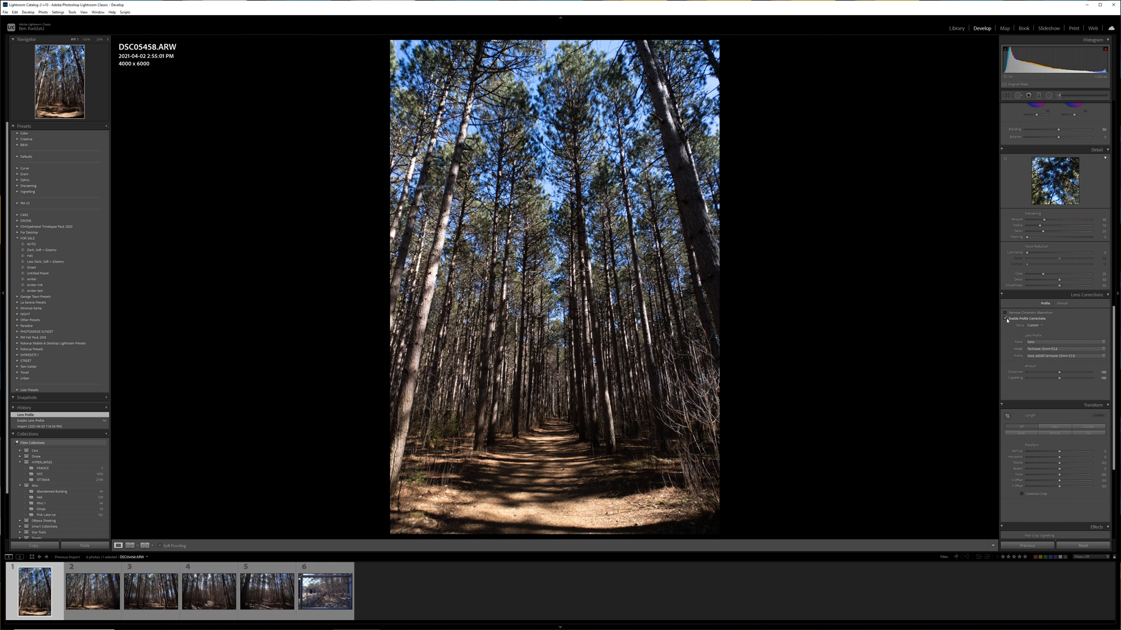
- Compare profile corrections off and on, then set the fence photo's lens maker and recheck
{"action": "left_click", "coordinate": [1004, 319]}
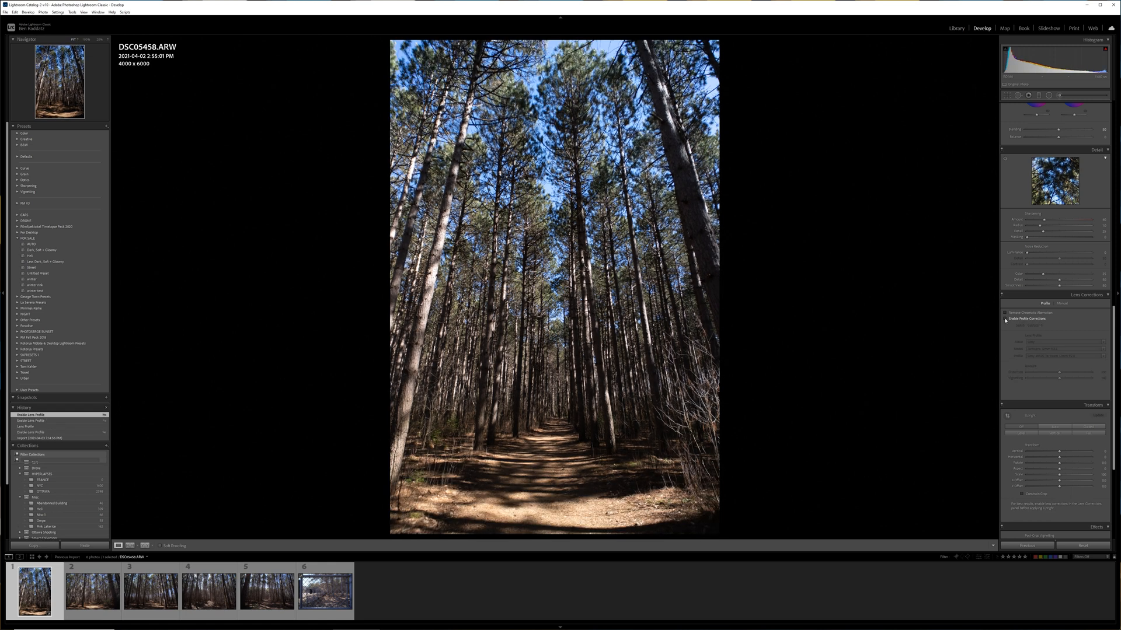
{"action": "left_click", "coordinate": [1005, 319]}
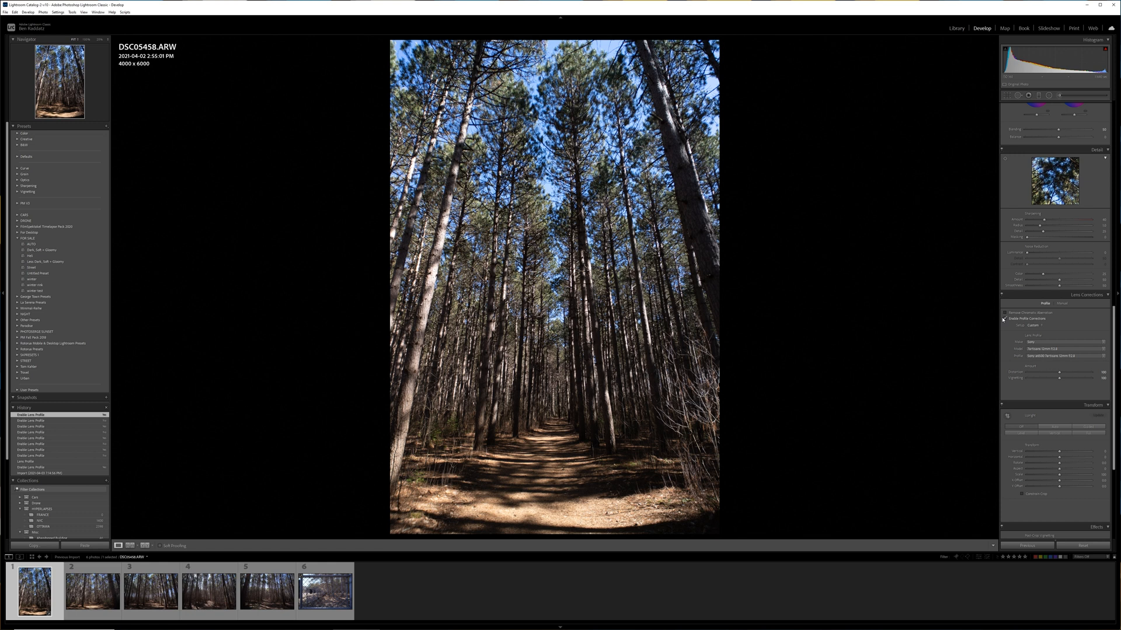
{"action": "left_click", "coordinate": [323, 596]}
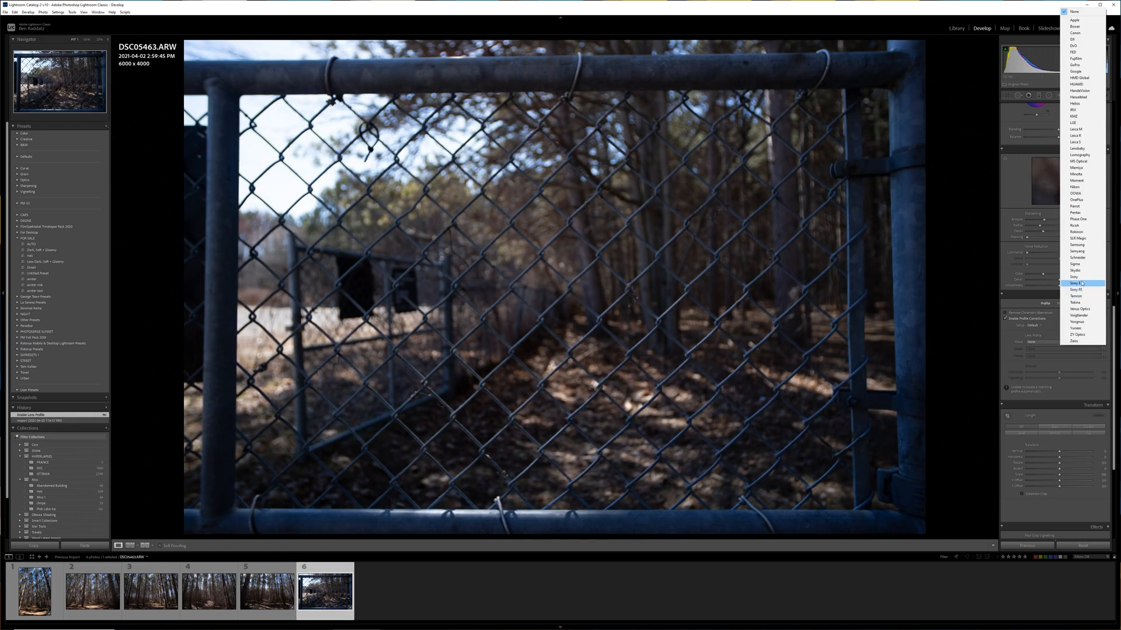
{"action": "left_click", "coordinate": [1076, 283]}
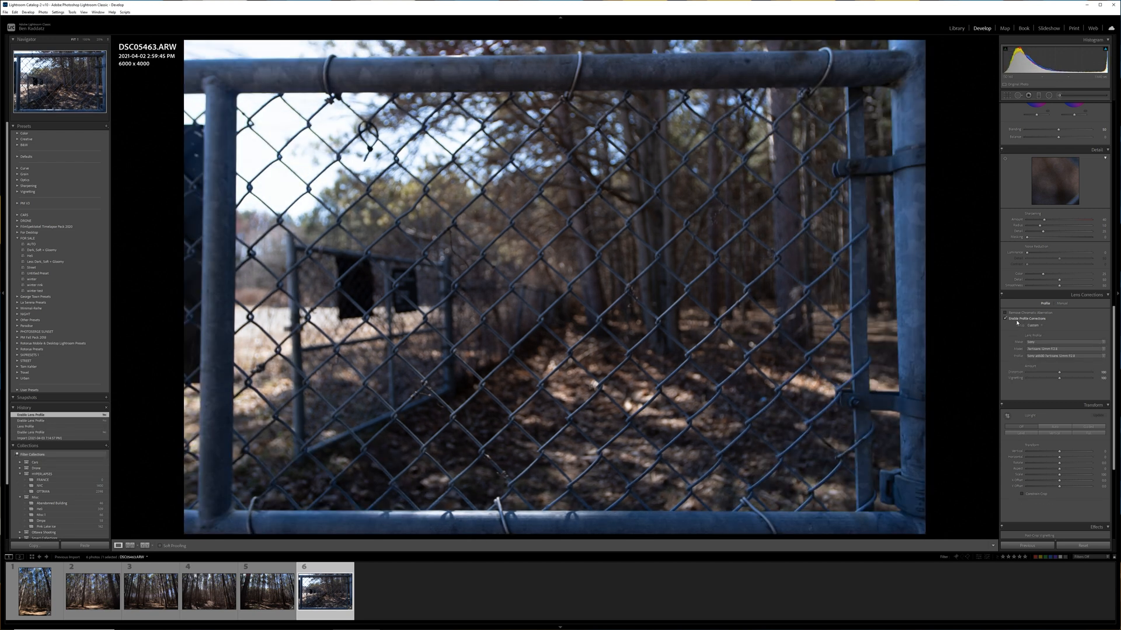
{"action": "left_click", "coordinate": [1005, 318]}
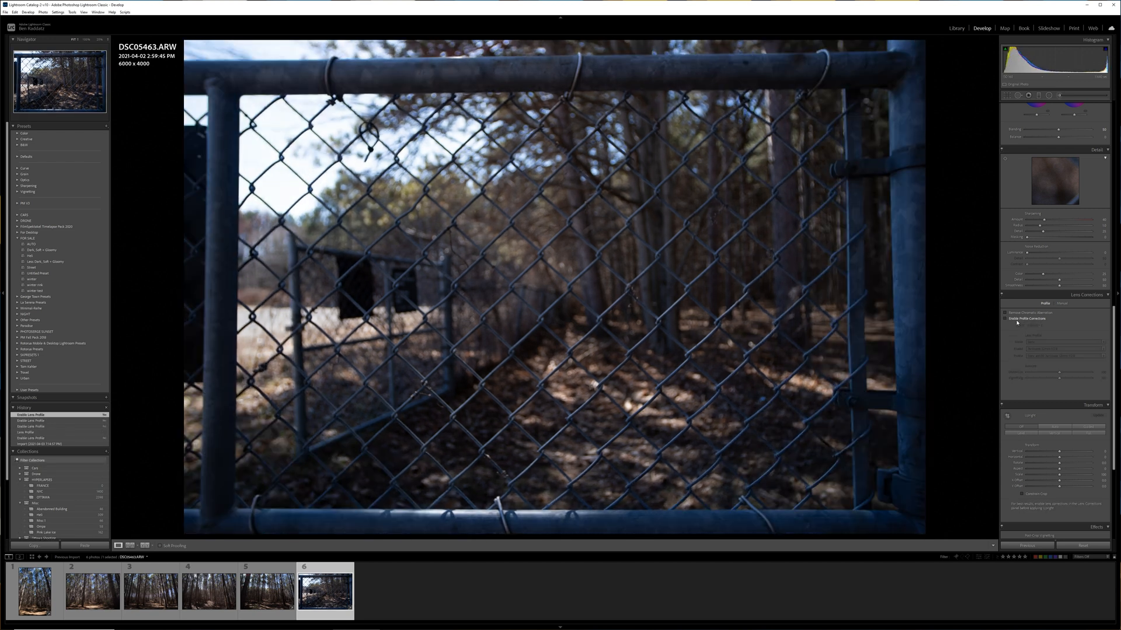
{"action": "left_click", "coordinate": [1005, 319]}
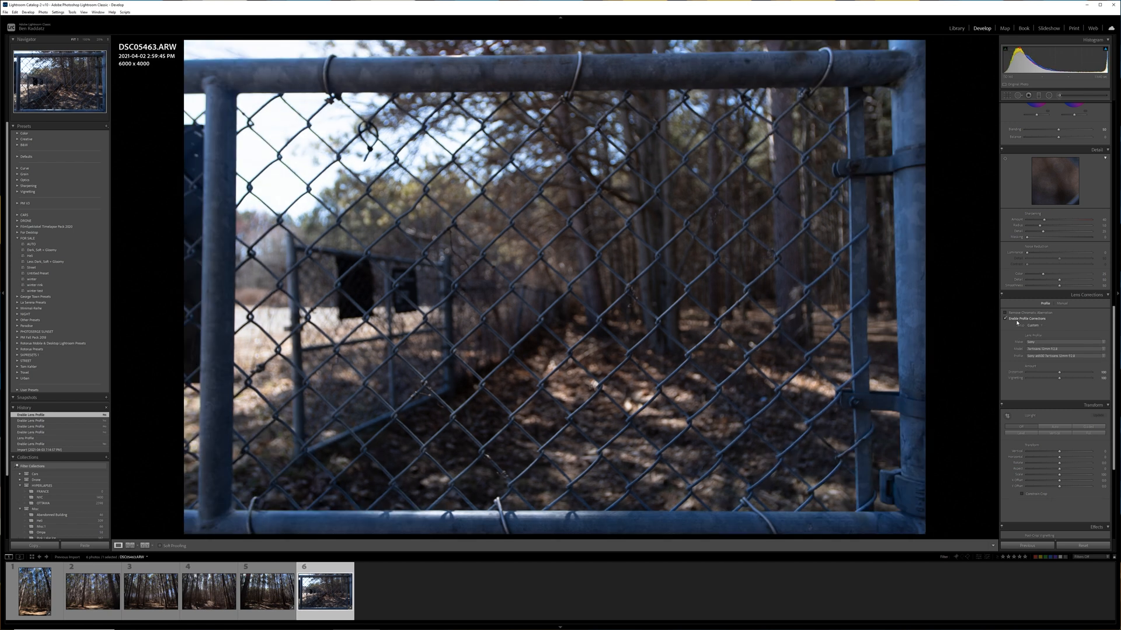